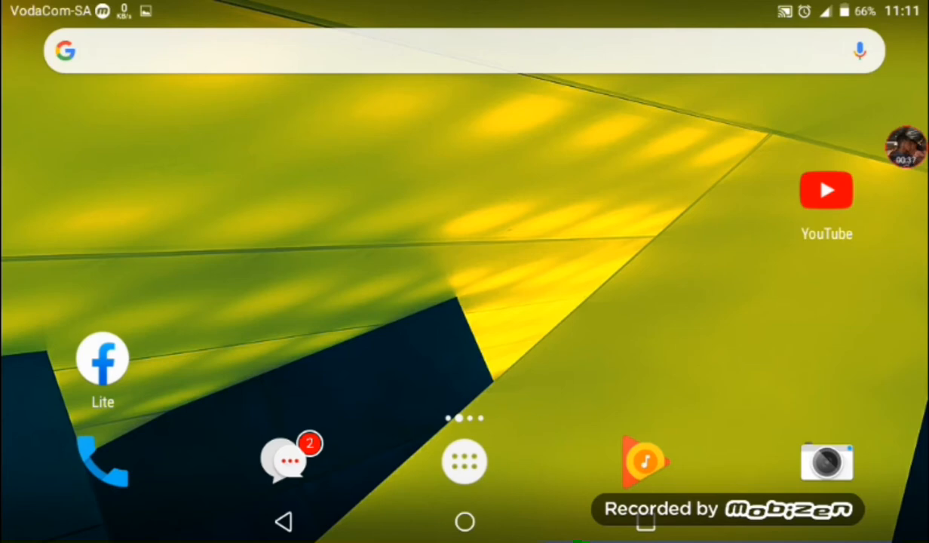
# Launch ZArchiver from the app drawer to browse internal storage
pyautogui.click(464, 461)
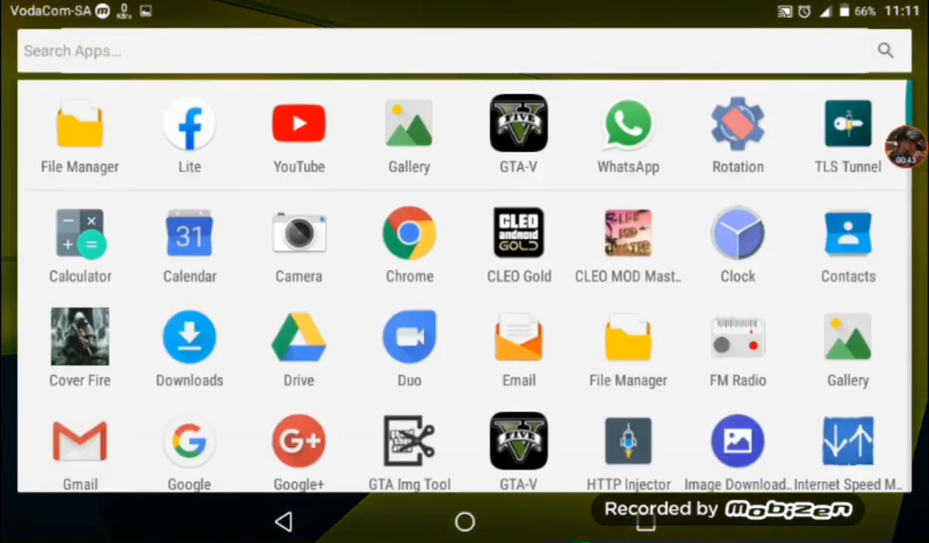
pyautogui.scroll(-3)
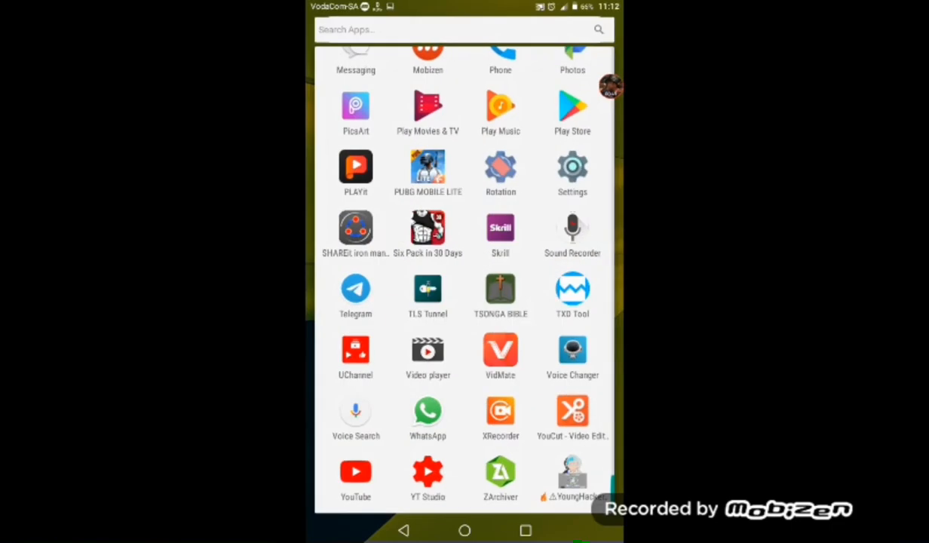
pyautogui.click(500, 471)
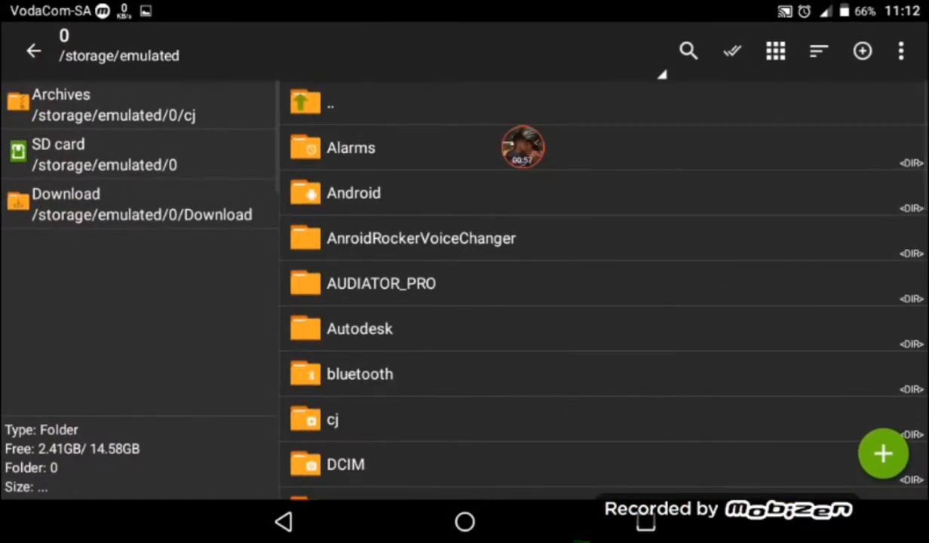
# Browse Android/obb/com.rockstargames.gtasa into the patch OBB's texdb folder and locate gta3.img
pyautogui.click(353, 193)
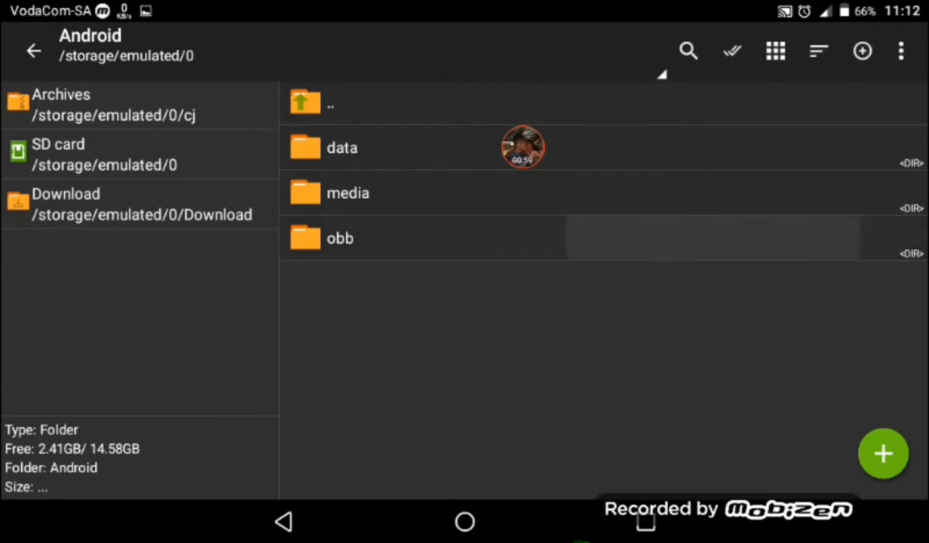
pyautogui.click(339, 238)
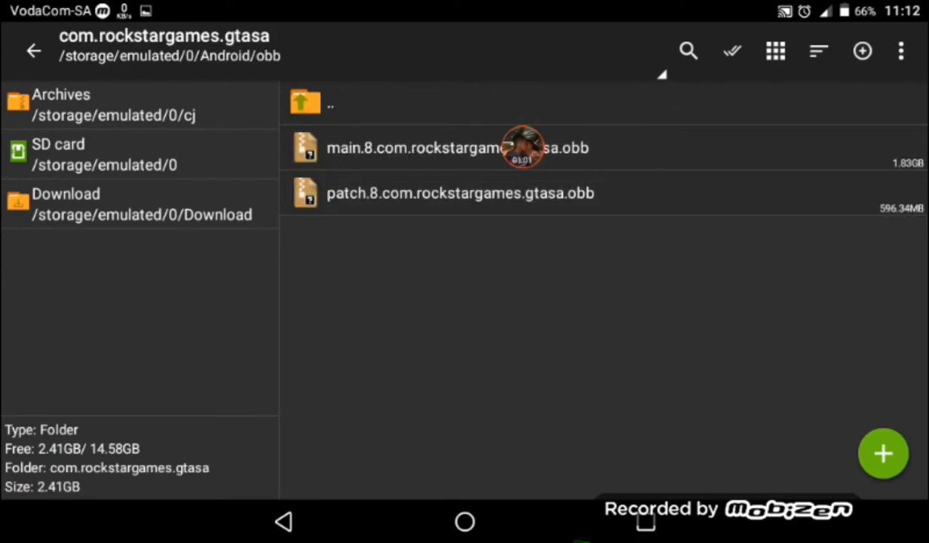
pyautogui.click(462, 193)
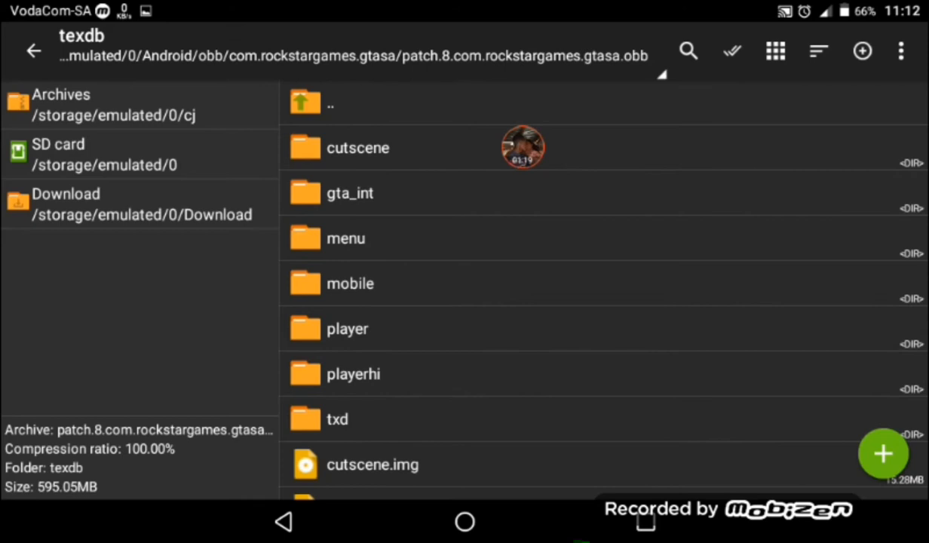
pyautogui.scroll(-3)
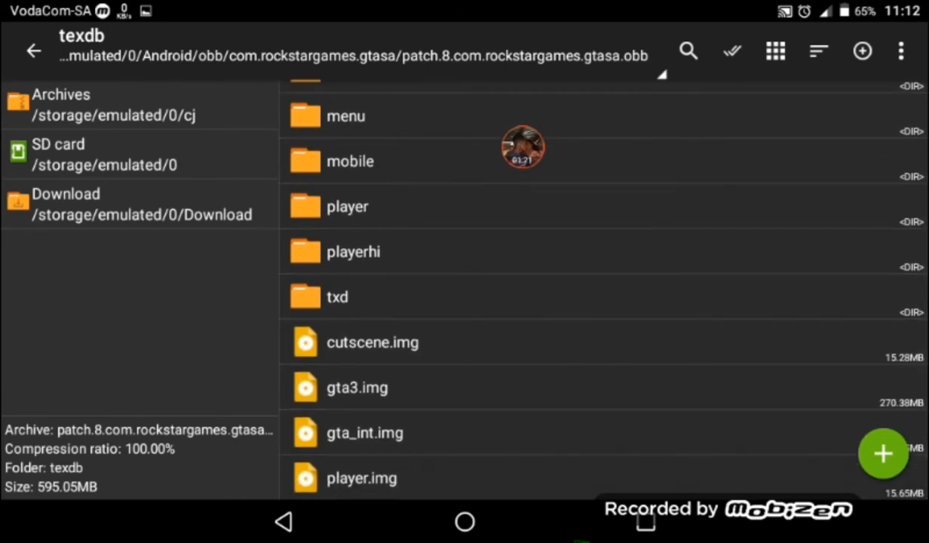
pyautogui.click(338, 295)
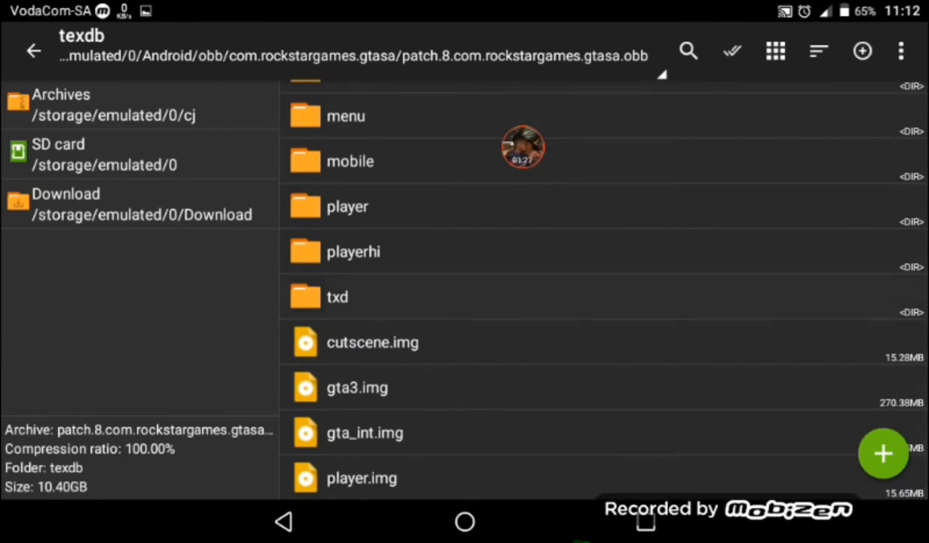
# Copy gta3.img into Android/data/com.rockstargames.gtasa/files/texdb and return to the data folder
pyautogui.click(338, 296)
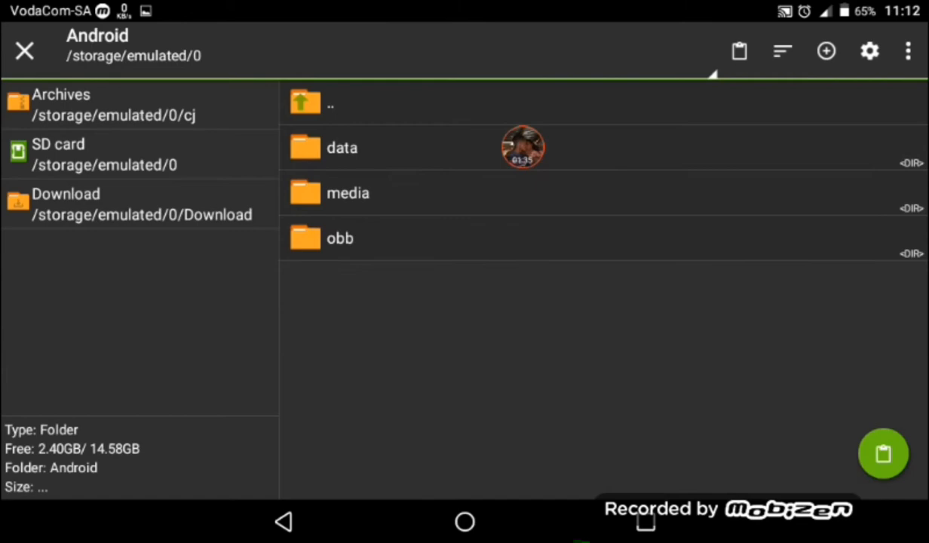
pyautogui.click(340, 148)
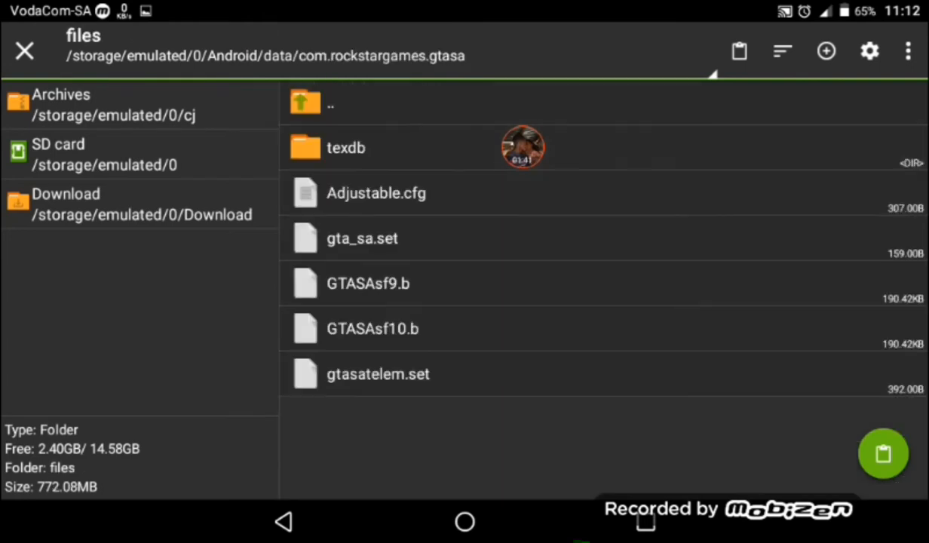
pyautogui.click(345, 148)
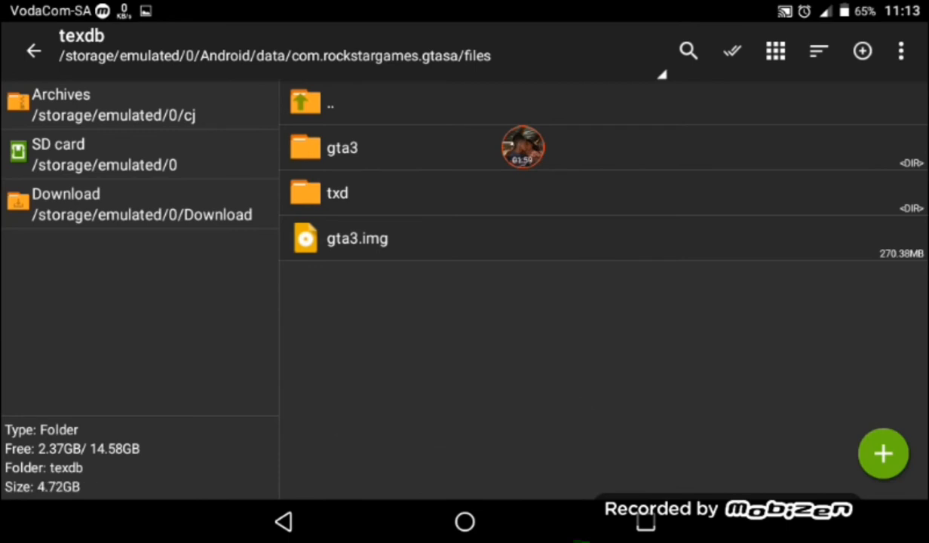
pyautogui.click(337, 194)
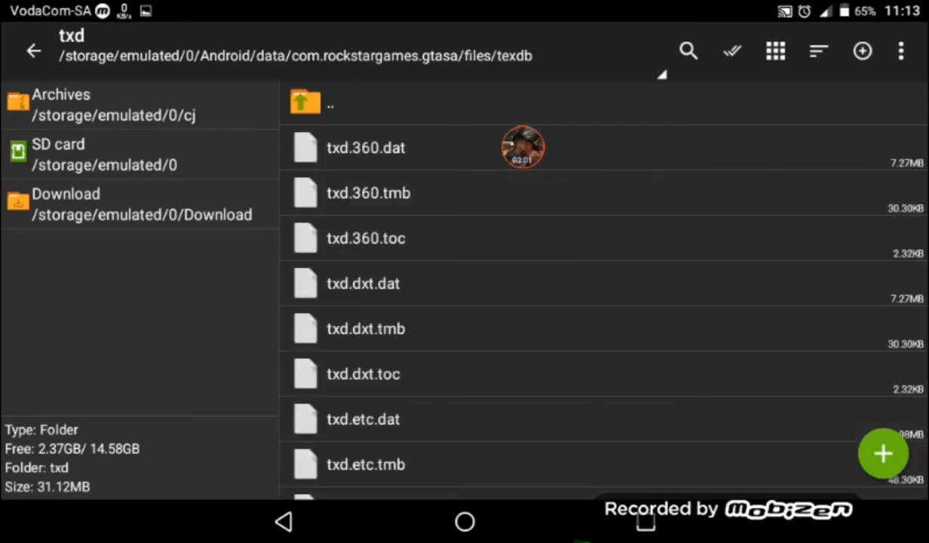
pyautogui.click(330, 102)
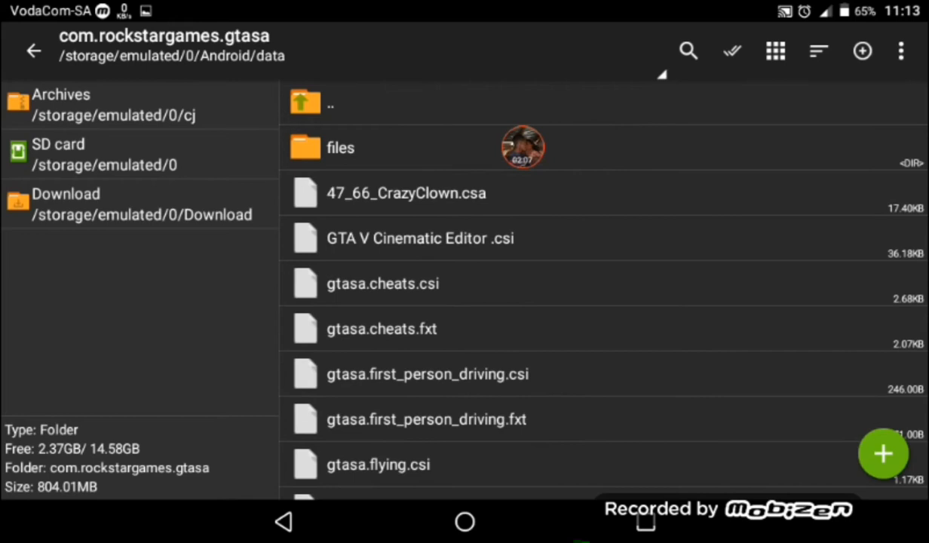
# Extract the BMW 525i e34 byEnos .7z archive here in the AUDIATOR_PRO folder
pyautogui.click(331, 102)
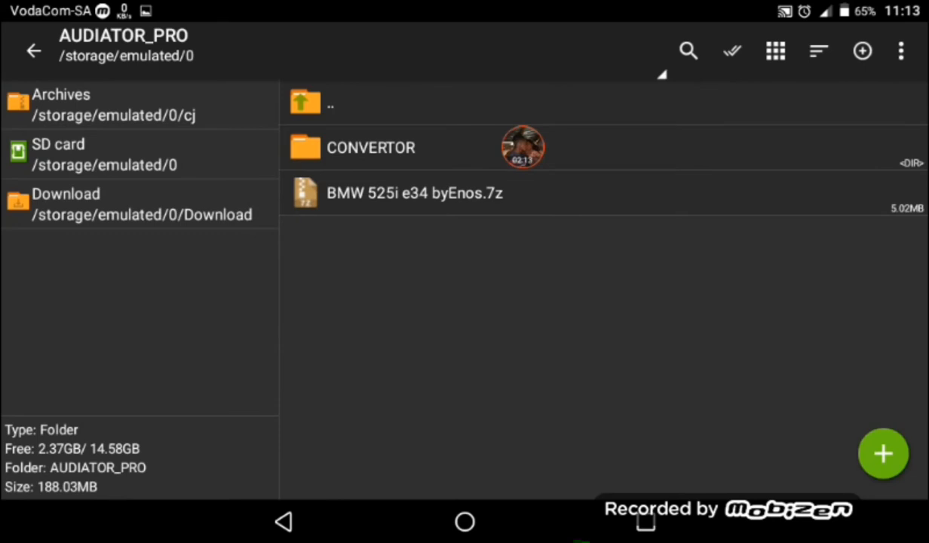
pyautogui.click(414, 193)
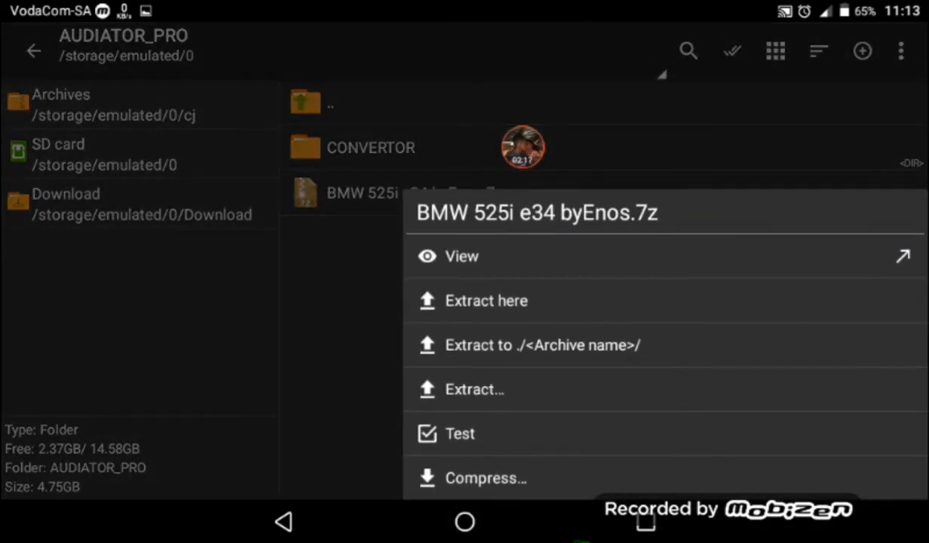
pyautogui.click(486, 300)
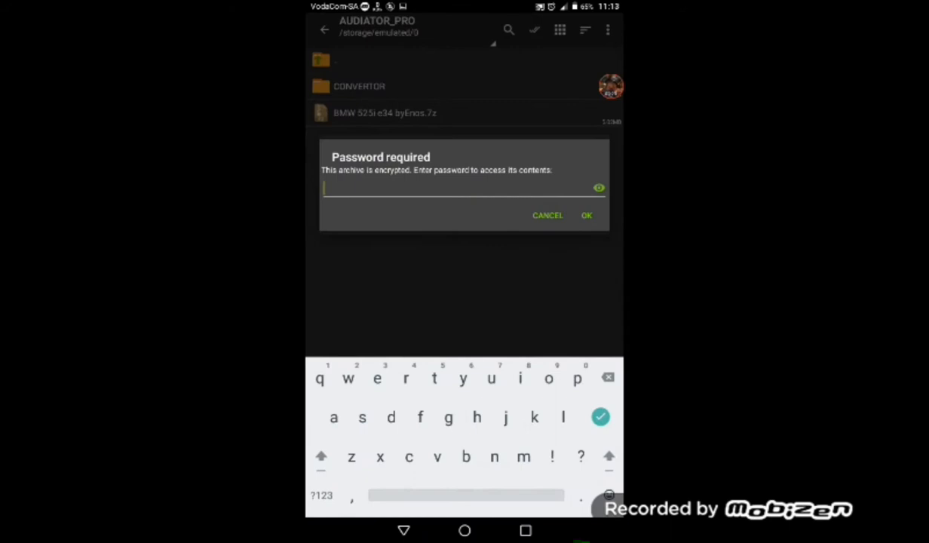
pyautogui.write('by')
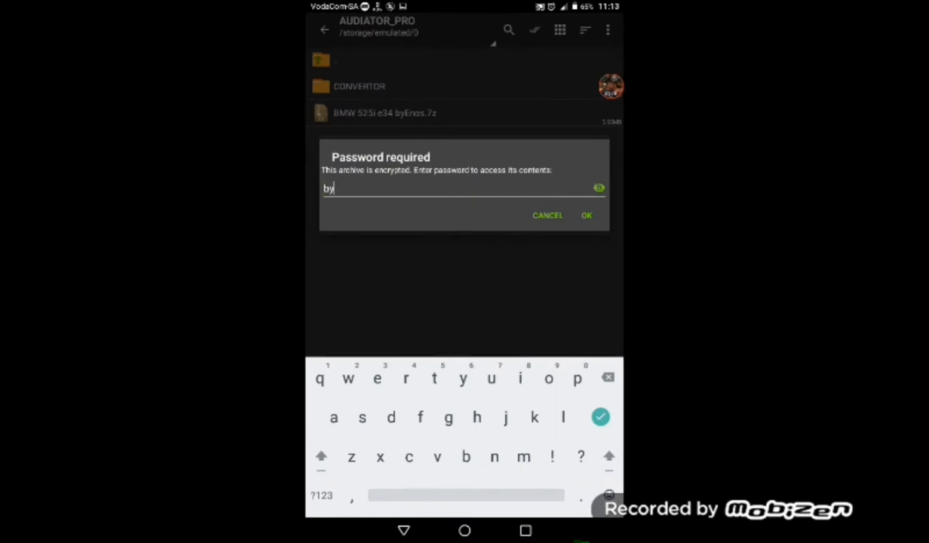
pyautogui.click(321, 495)
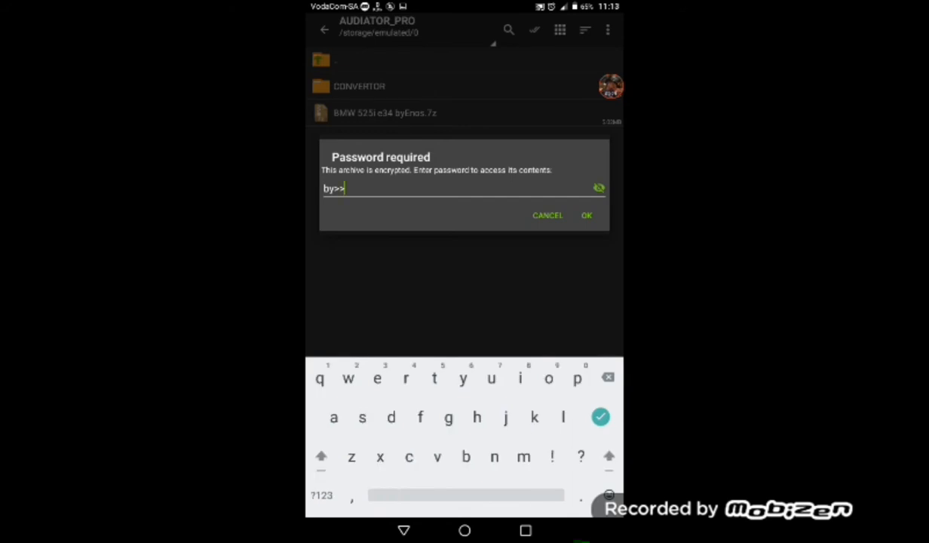
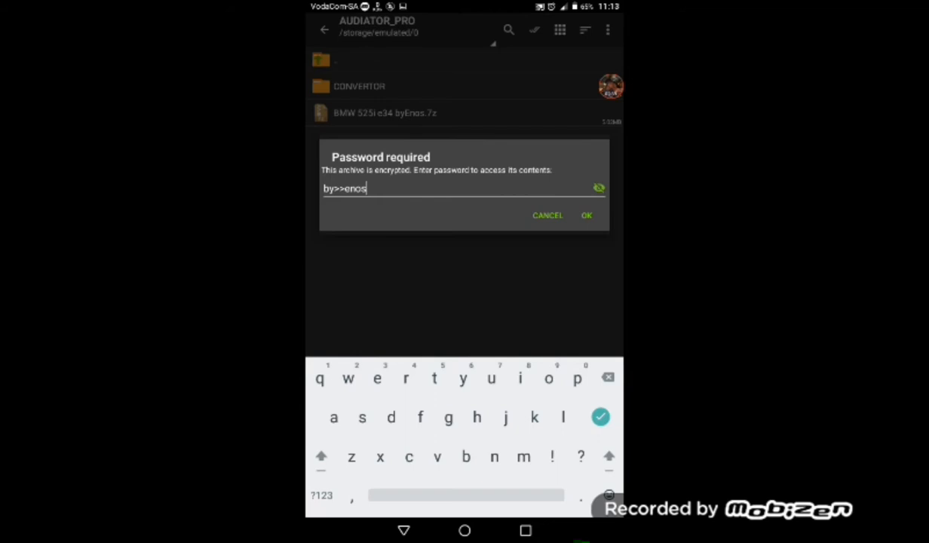
pyautogui.click(586, 214)
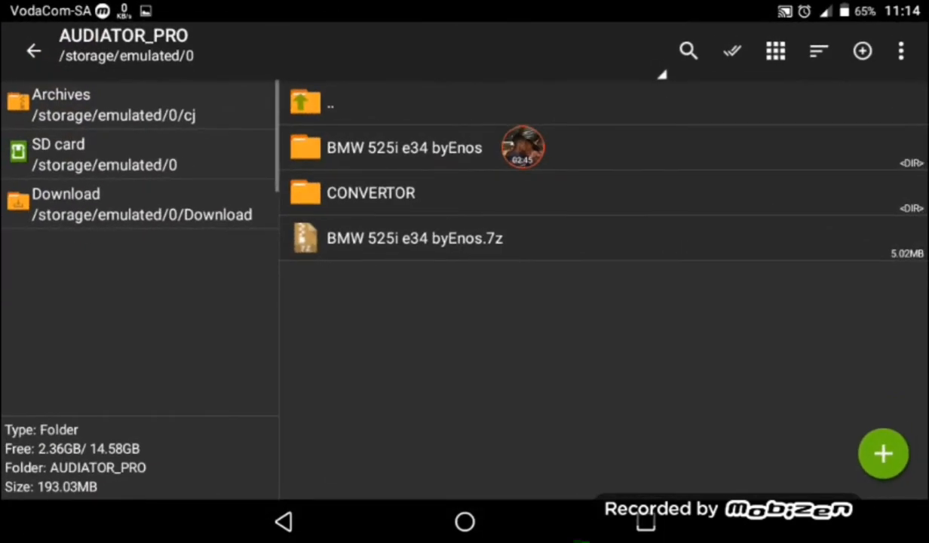
pyautogui.click(405, 148)
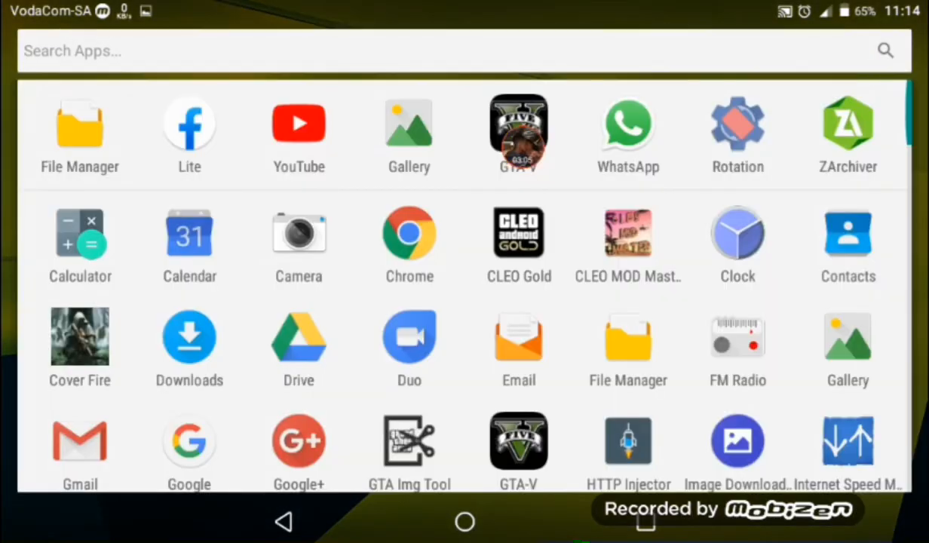
# In GTA Img Tool, select gta3.img from Android/data/com.rockstargames.gtasa/files/texdb as the archive to open
pyautogui.click(518, 128)
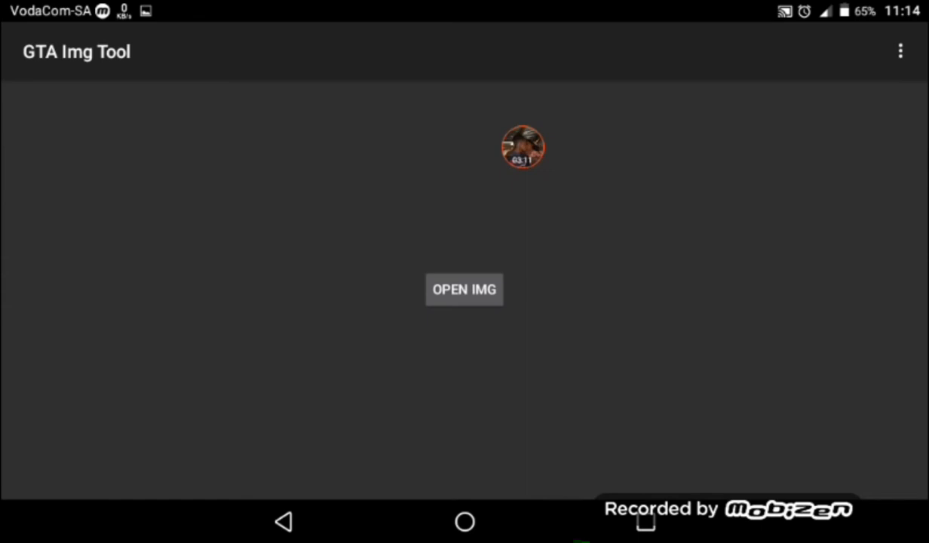
pyautogui.click(465, 289)
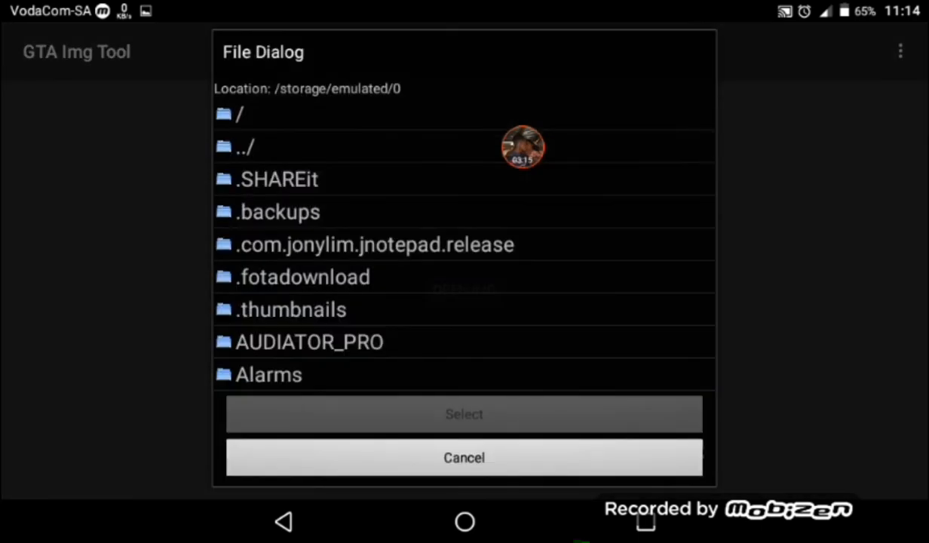
pyautogui.scroll(-3)
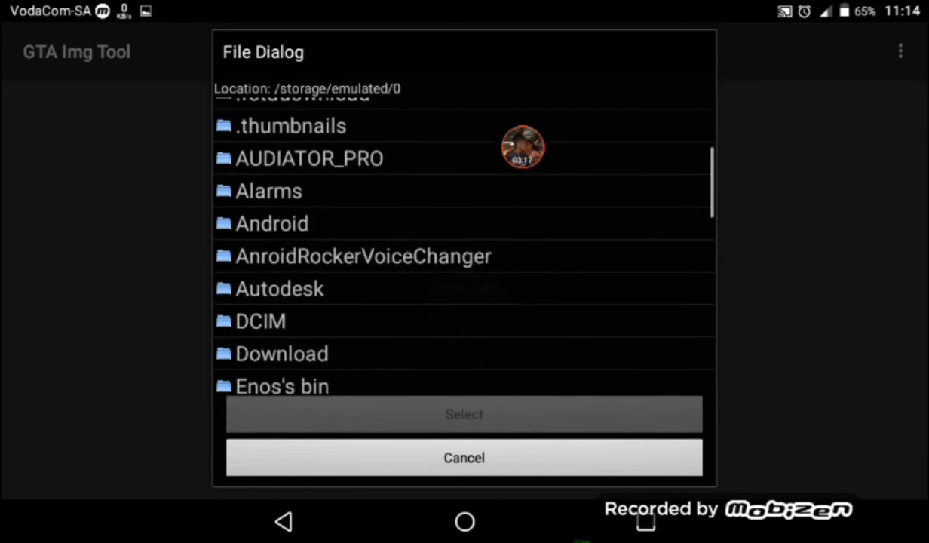
pyautogui.click(272, 223)
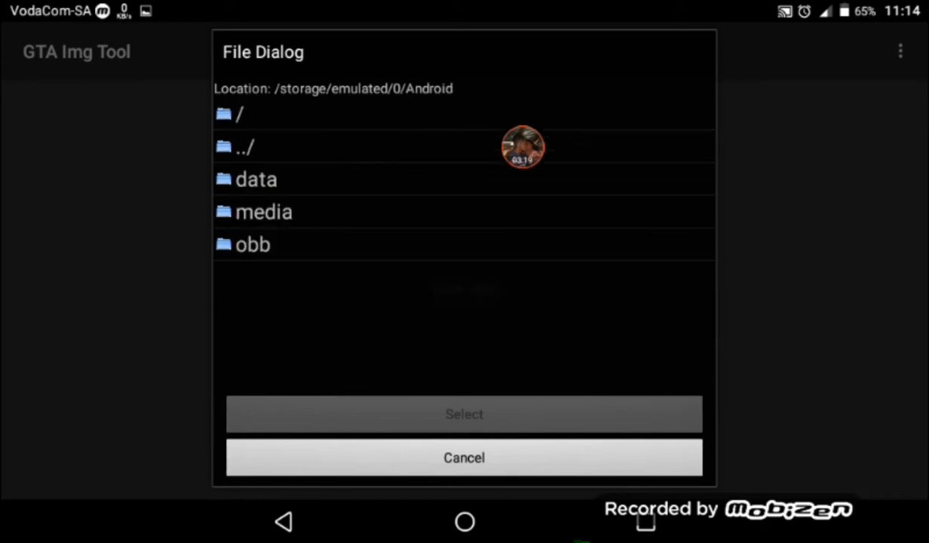
pyautogui.click(257, 178)
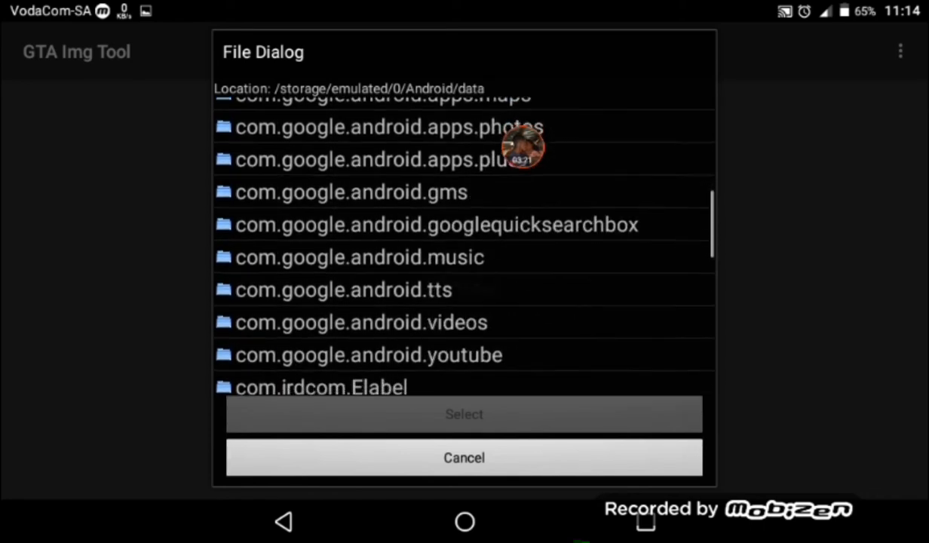
pyautogui.scroll(-3)
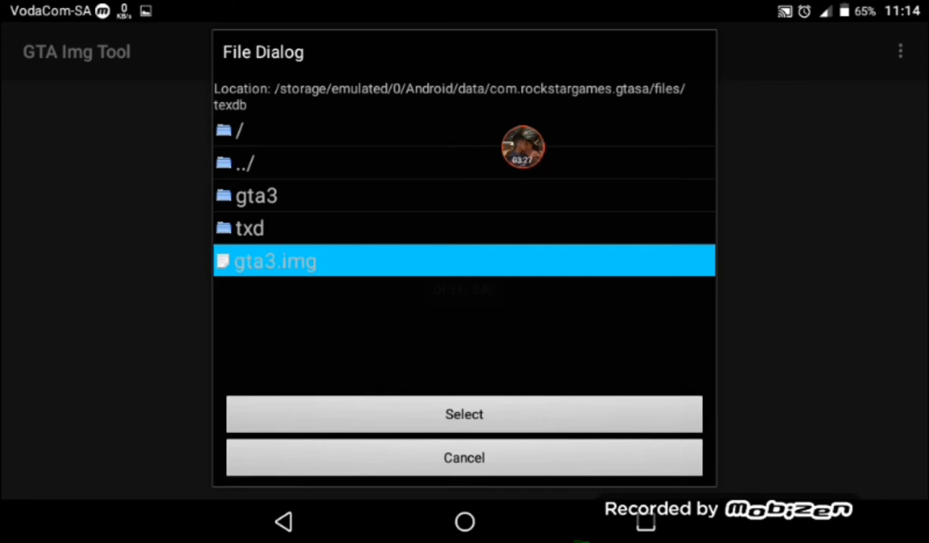
pyautogui.click(464, 413)
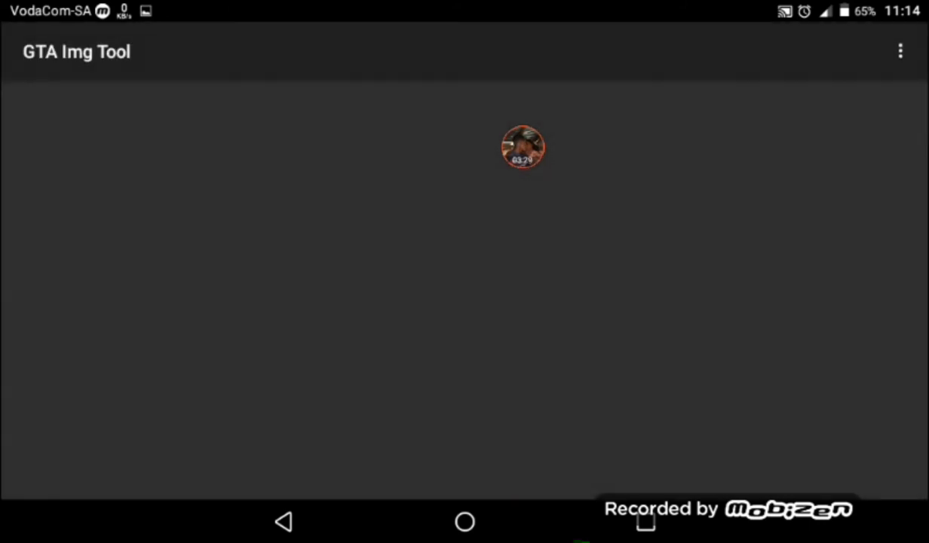
# Start adding a file and browse up to internal storage into AUDIATOR_PRO/BMW 525i e34 byEnos
pyautogui.click(901, 52)
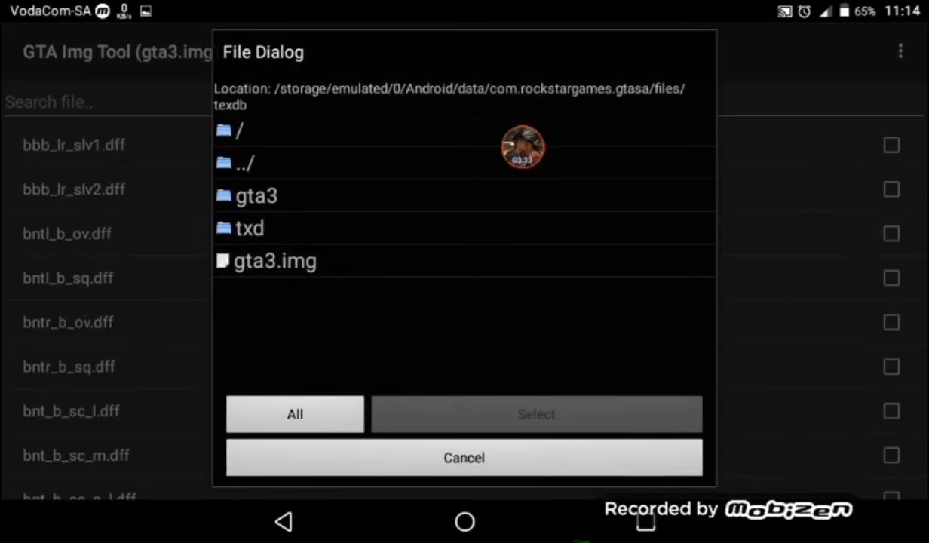
pyautogui.click(245, 163)
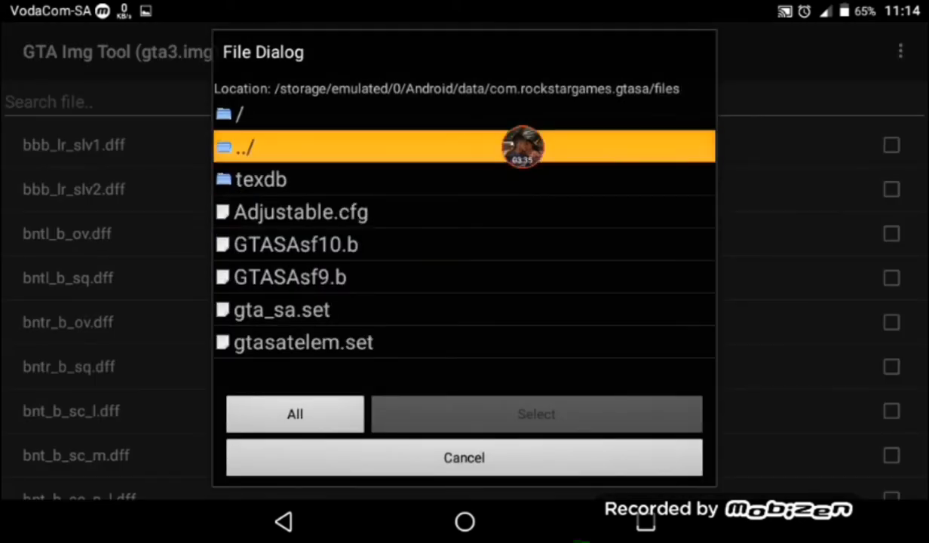
pyautogui.click(244, 146)
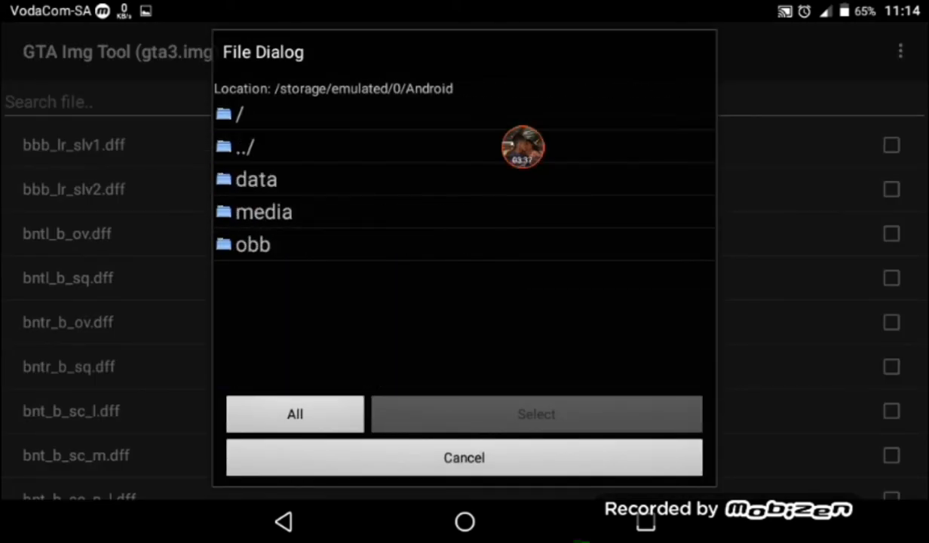
pyautogui.click(244, 145)
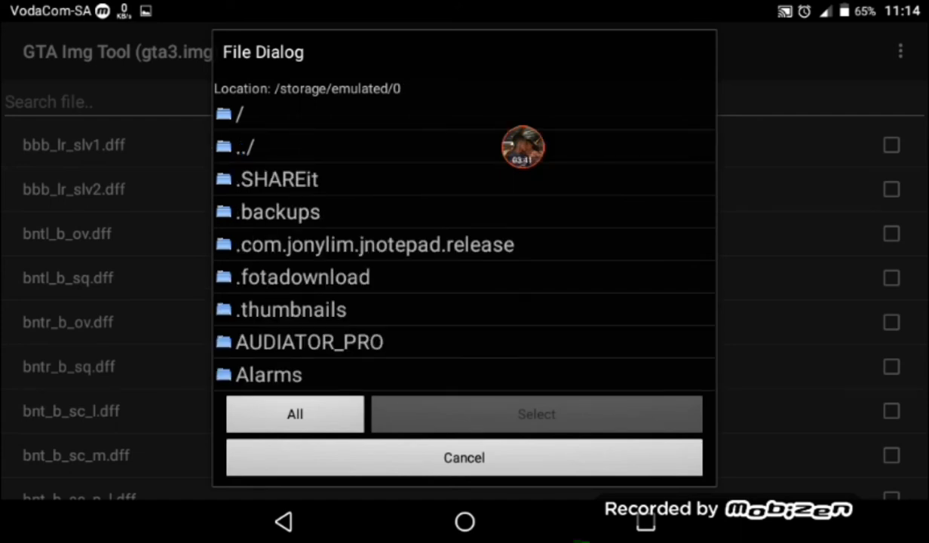
pyautogui.click(309, 341)
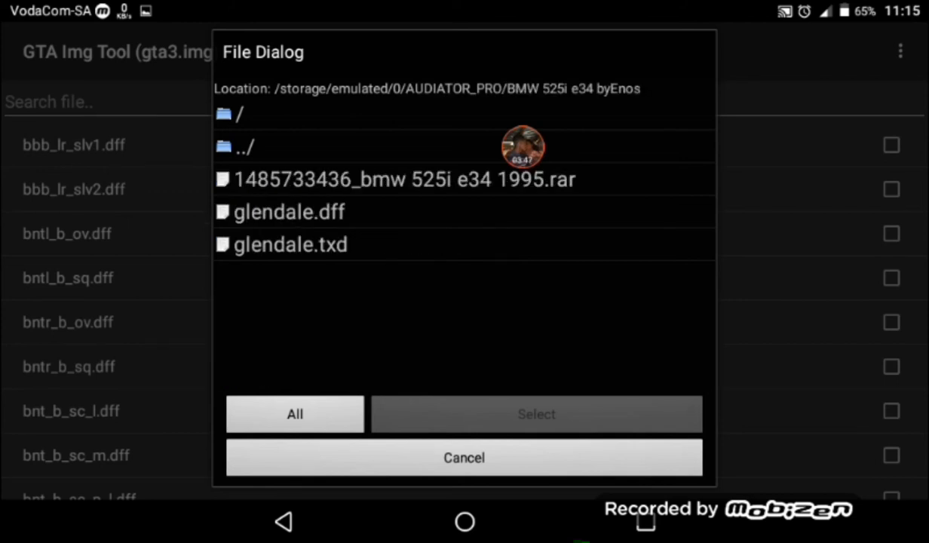
# Import glendale.dff into gta3.img and return to the app list
pyautogui.click(290, 211)
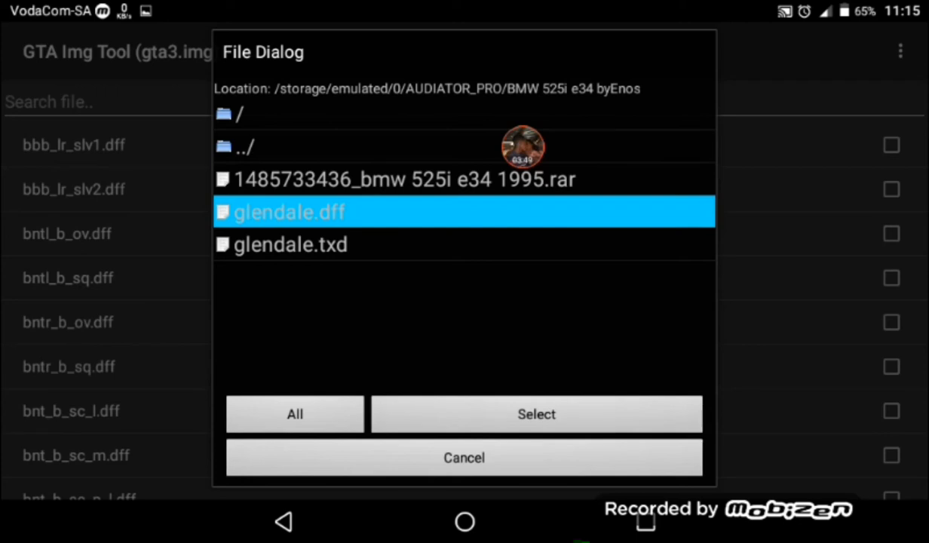
pyautogui.click(537, 414)
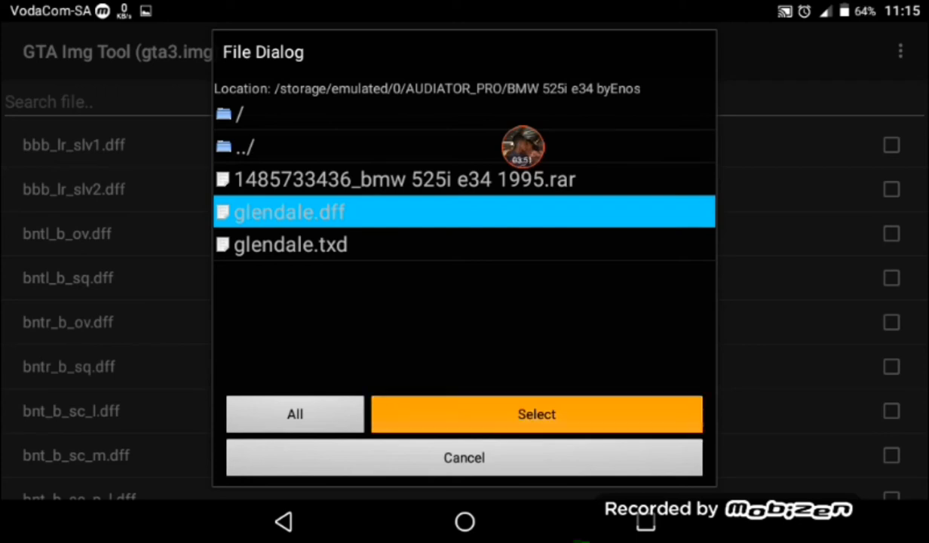
pyautogui.click(537, 414)
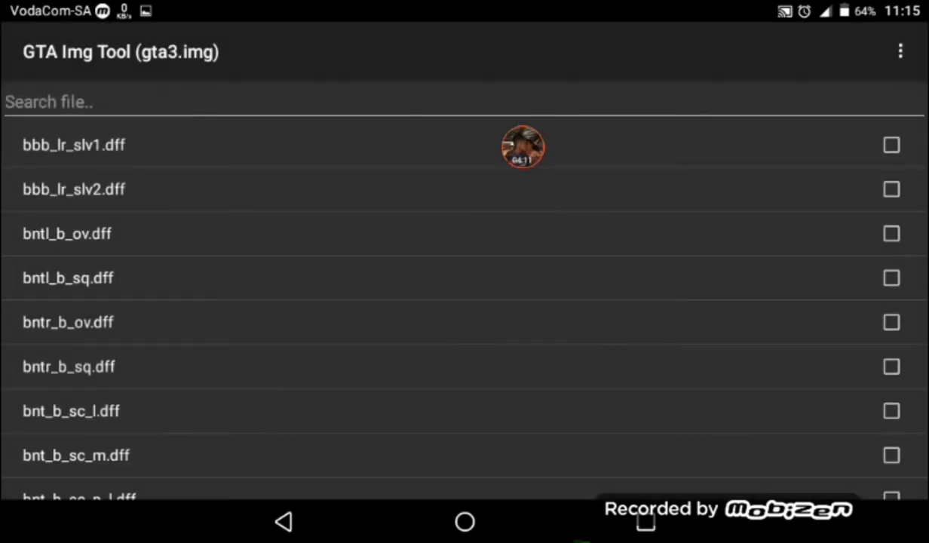
pyautogui.click(900, 52)
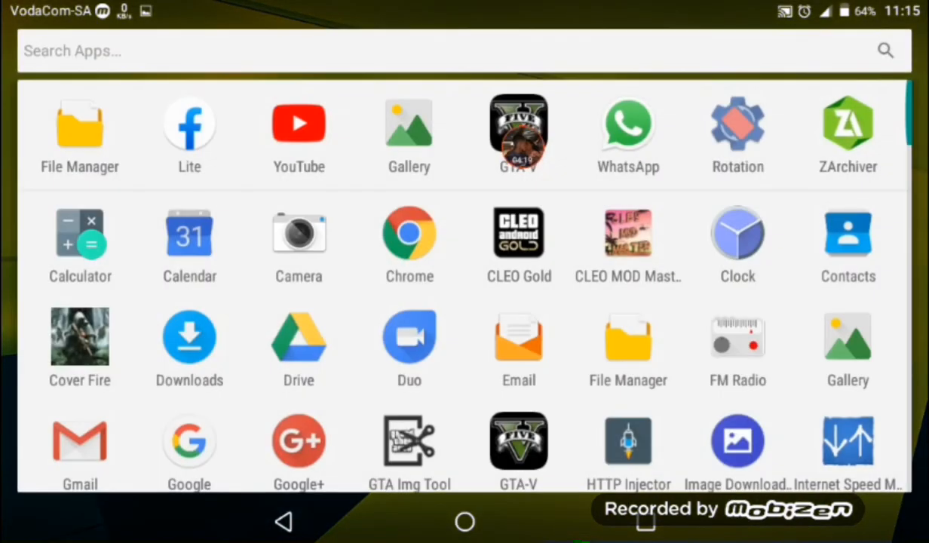
# Launch TXD Tool and open the game's txd.txt texture database with 593 SA textures
pyautogui.scroll(-3)
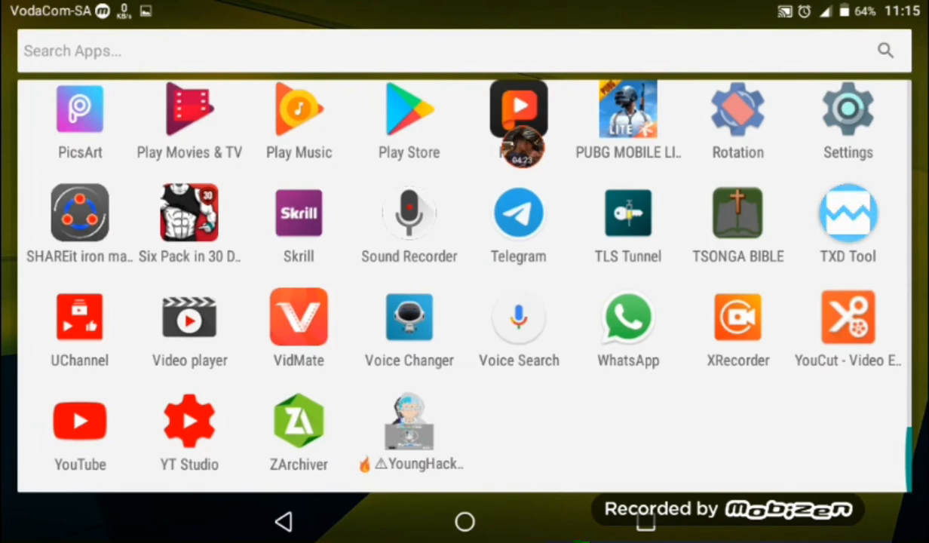
pyautogui.click(848, 212)
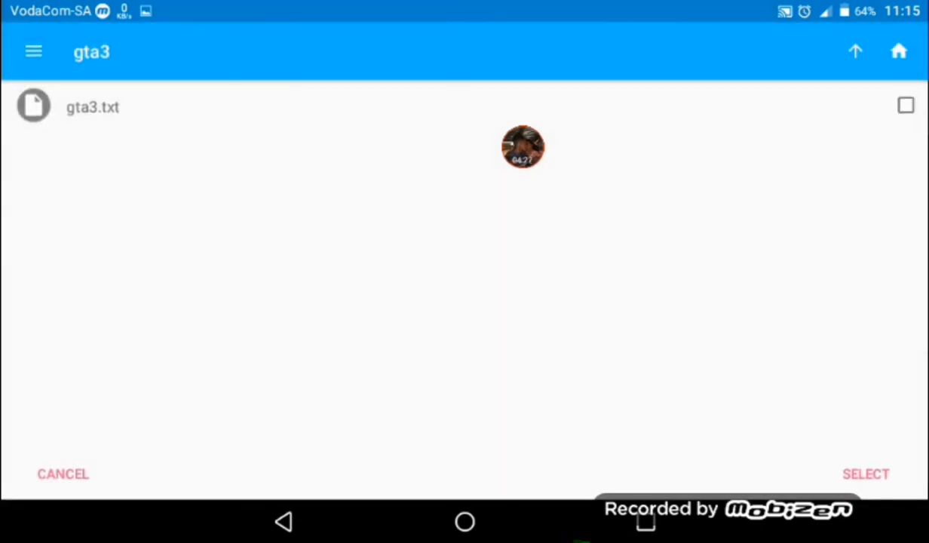
pyautogui.click(855, 51)
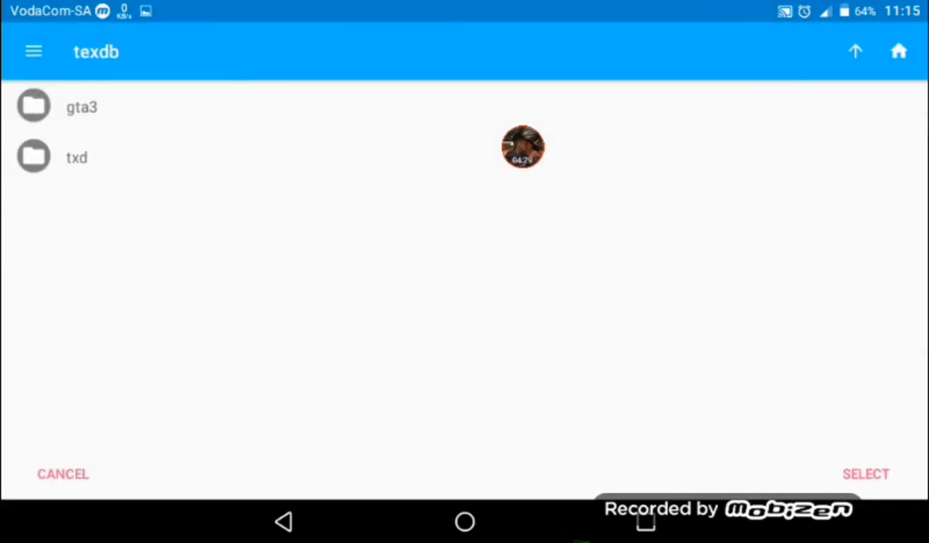
pyautogui.click(856, 52)
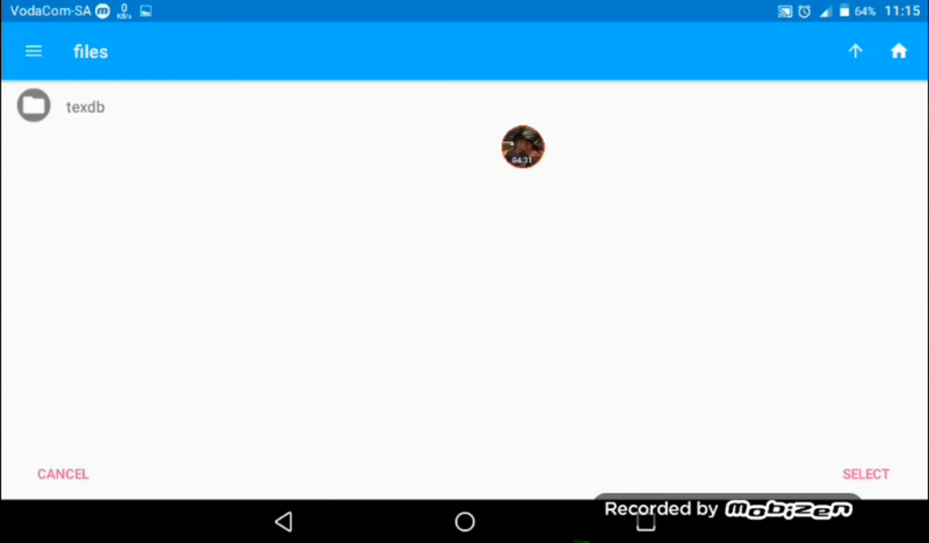
pyautogui.click(84, 106)
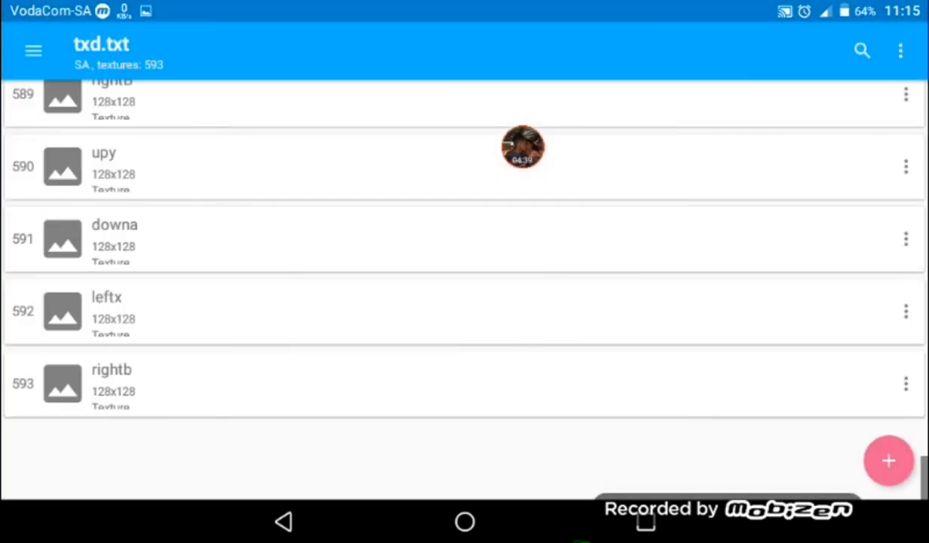
# Choose glendale.txd from the BMW 525i e34 byEnos folder as the texture archive to import
pyautogui.click(888, 460)
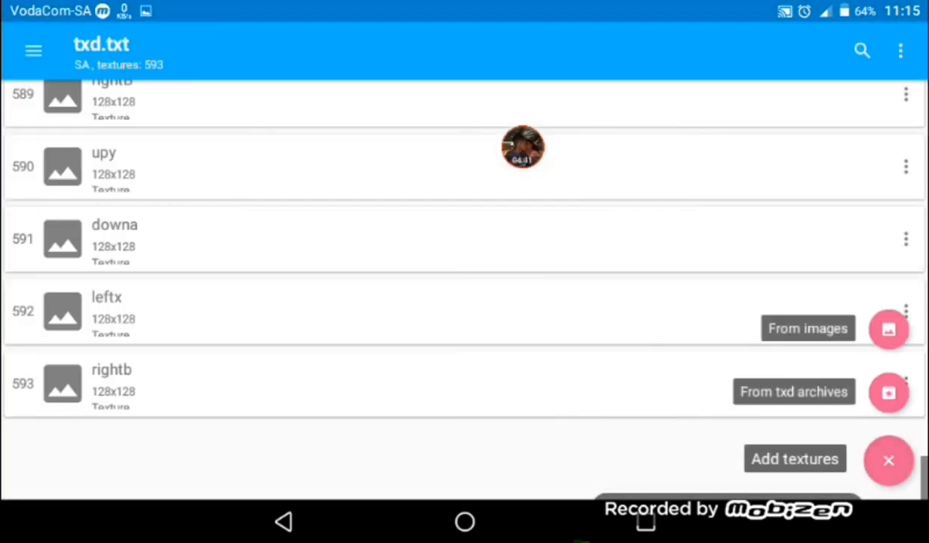
pyautogui.click(889, 460)
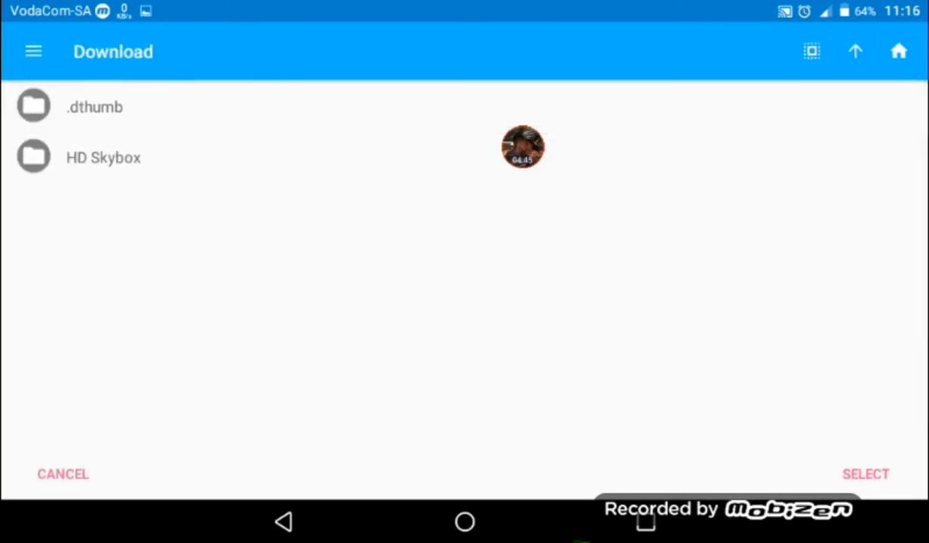
pyautogui.click(855, 51)
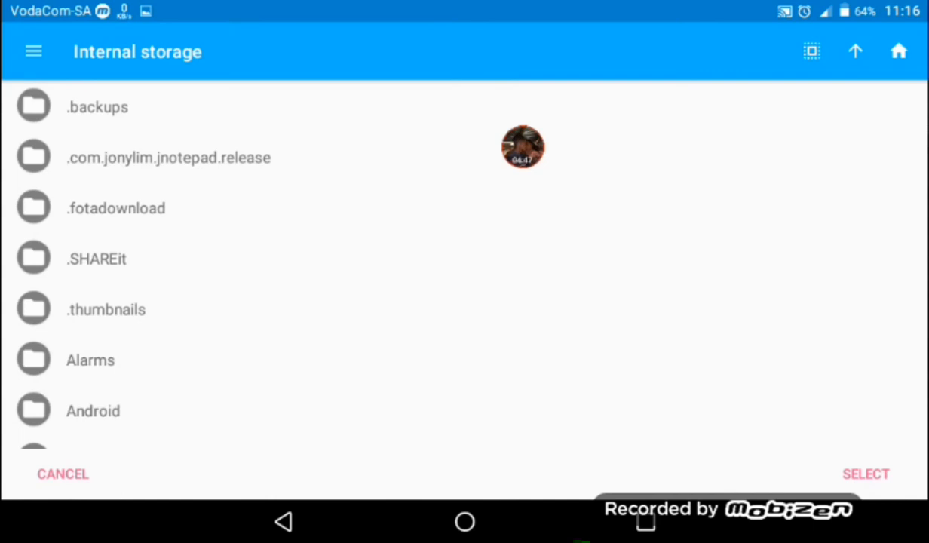
pyautogui.scroll(-3)
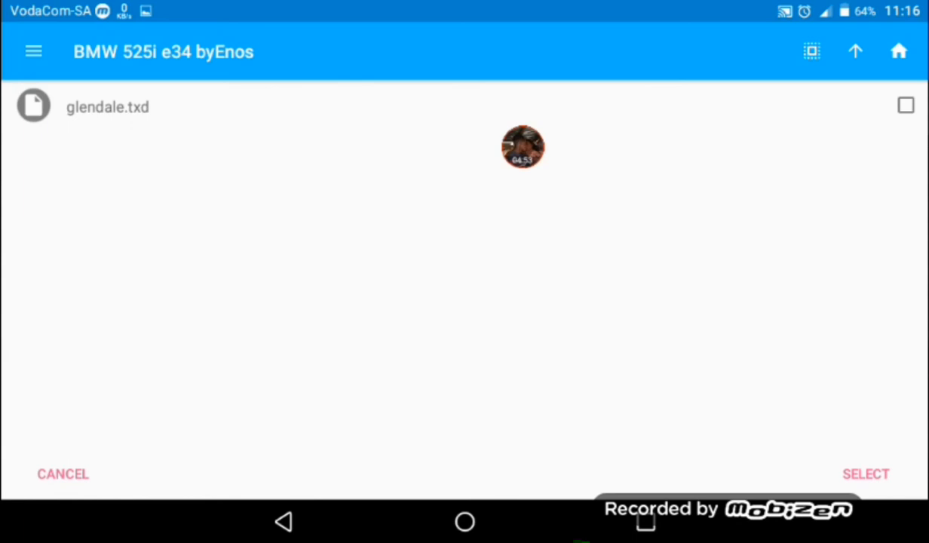
pyautogui.click(905, 105)
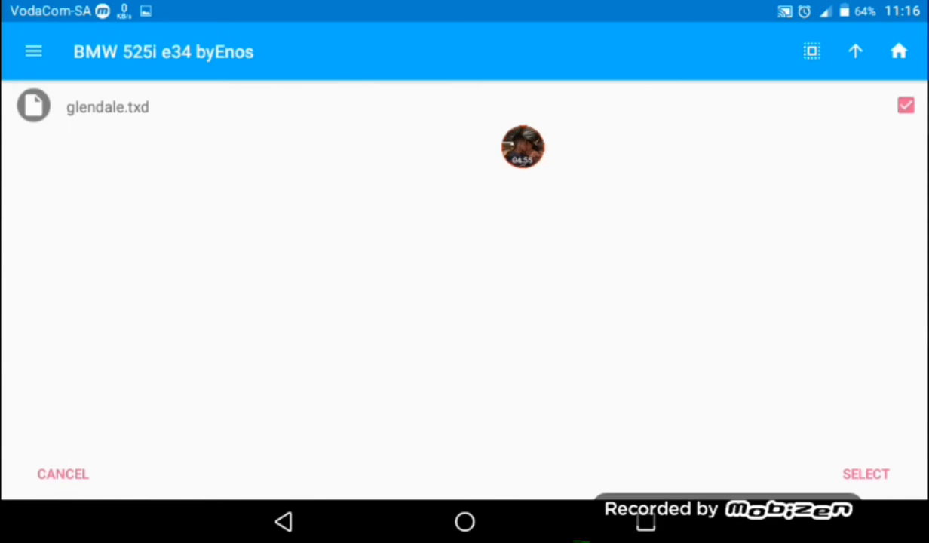
pyautogui.click(865, 473)
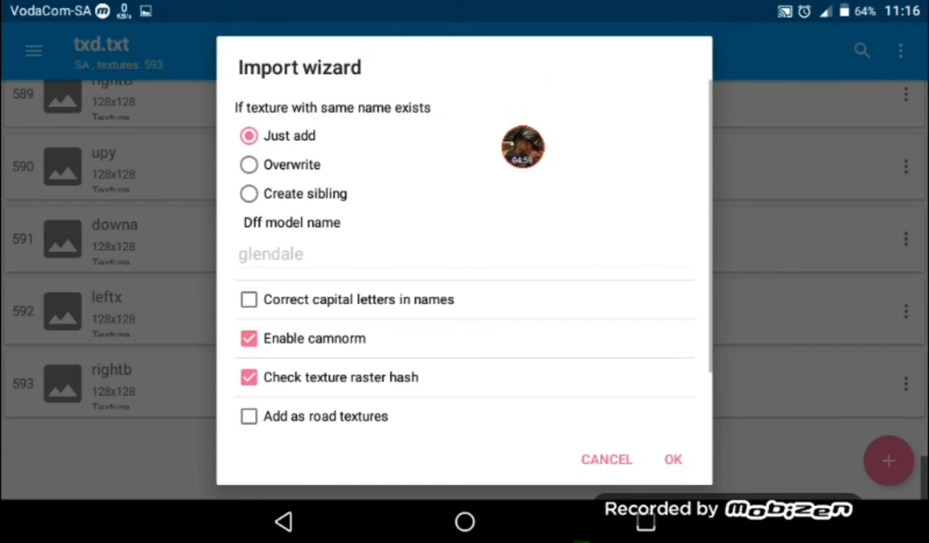
# Set import to Overwrite with camnorm, raster hash check and size reduction off, and start it
pyautogui.click(248, 164)
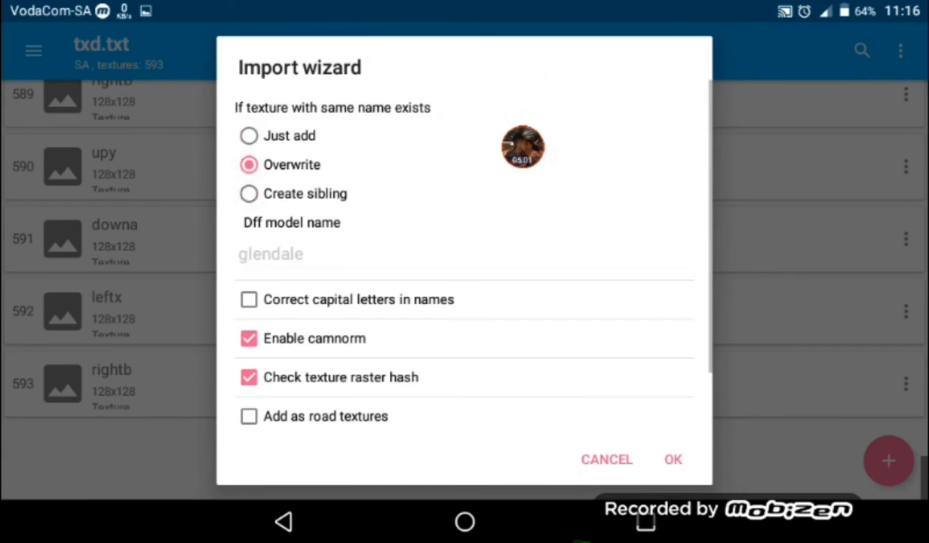
pyautogui.click(249, 338)
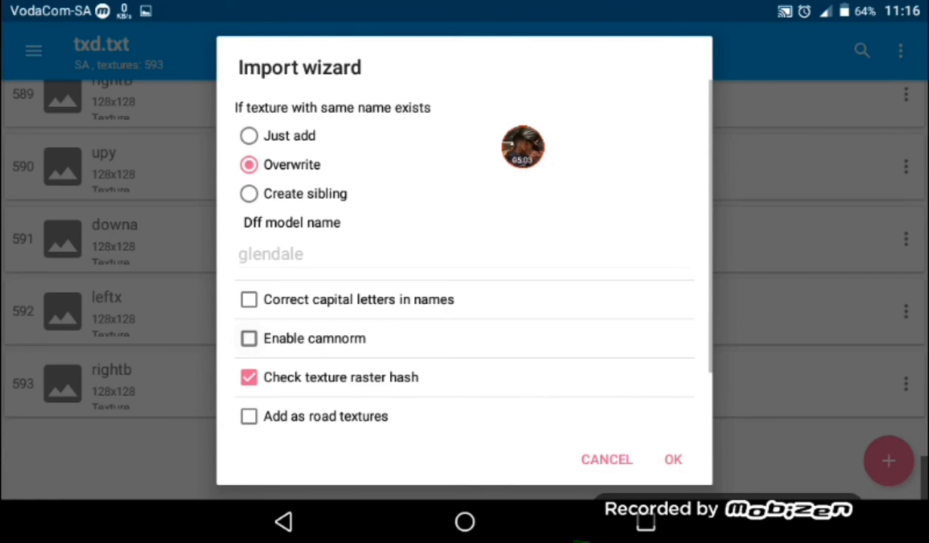
pyautogui.click(249, 377)
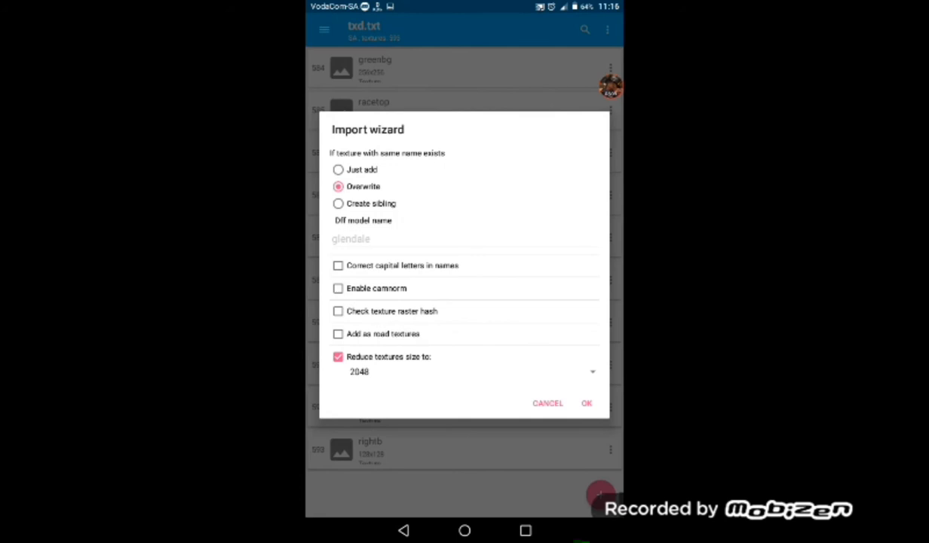
pyautogui.click(338, 356)
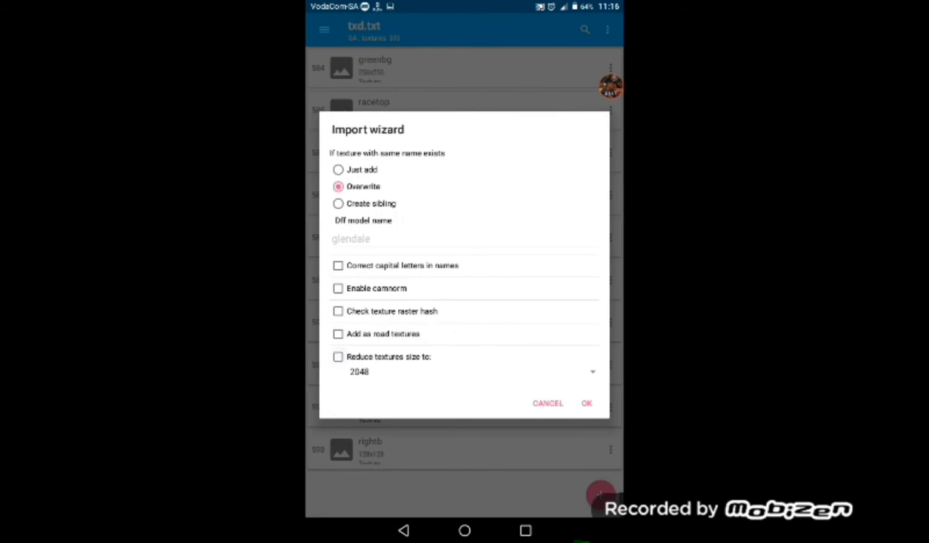
pyautogui.click(586, 403)
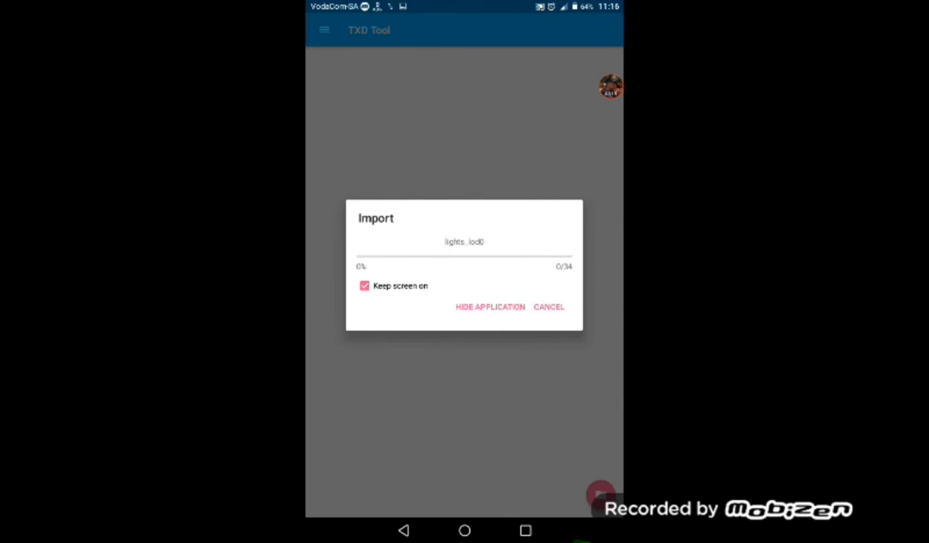
# Let the glendale.txd import finish successfully and dismiss the results
pyautogui.click(610, 86)
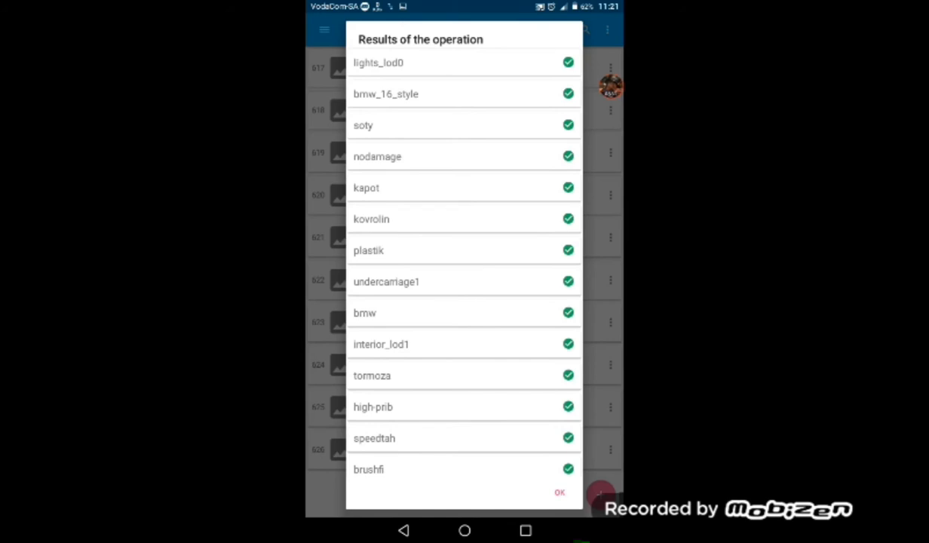
pyautogui.click(559, 492)
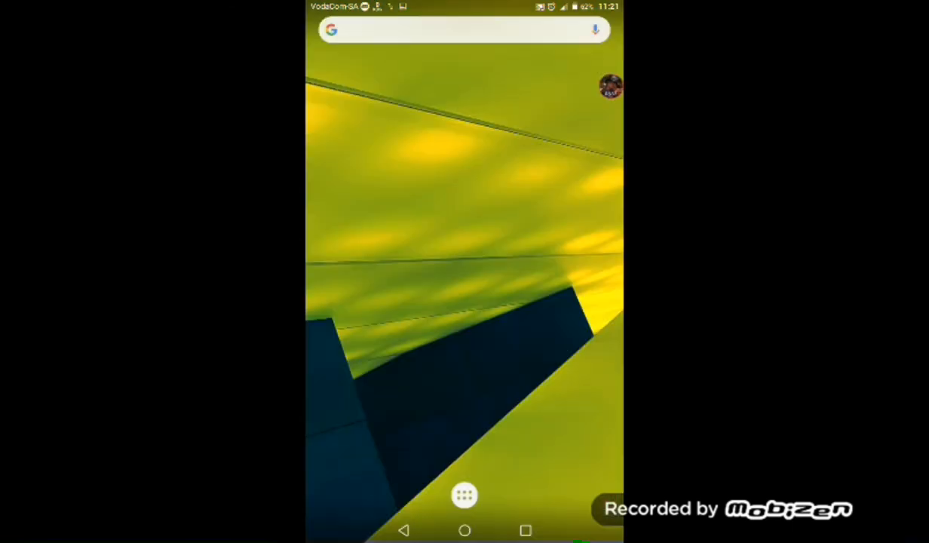
# Launch GTA San Andreas and enter the game offline without signing in
pyautogui.click(465, 494)
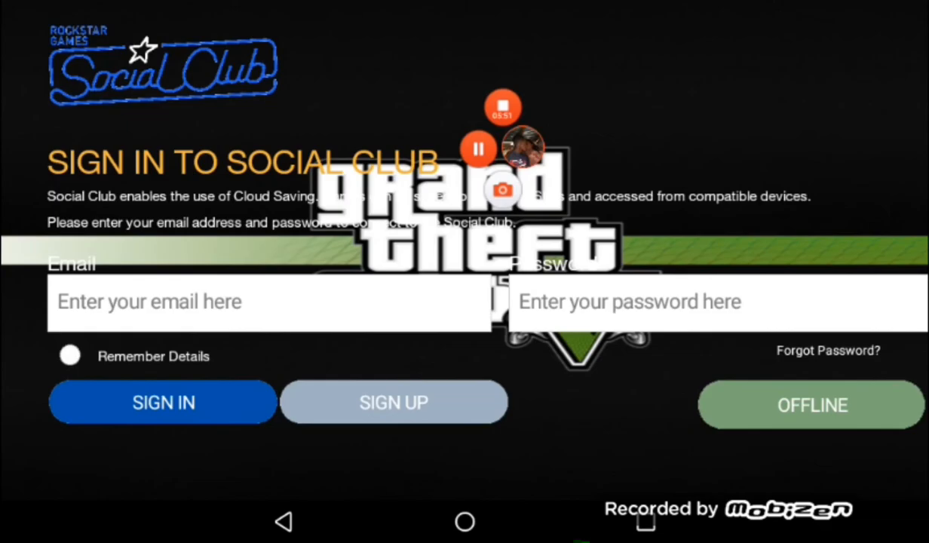
pyautogui.click(812, 404)
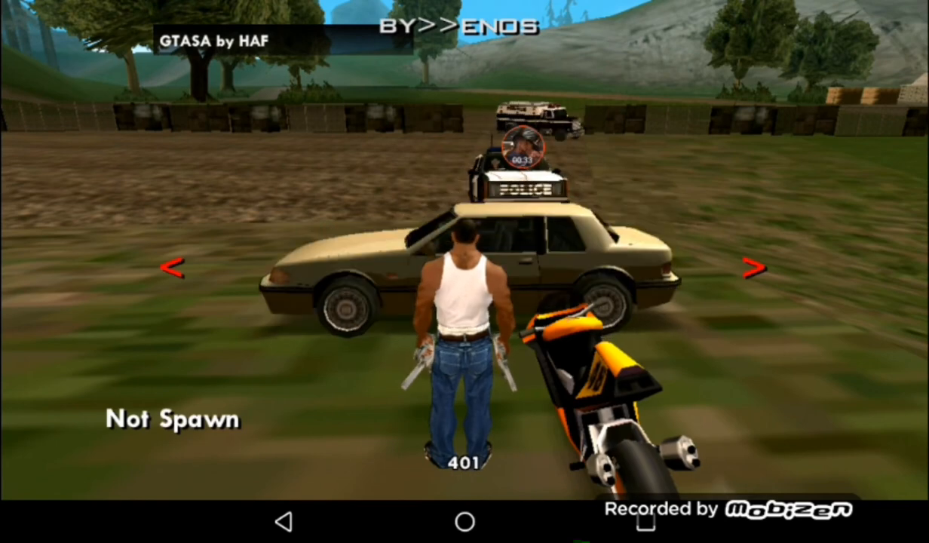
# Cycle the spawner preview through taxi, buggy, police truck, boat, army truck, sedan and convertible to the motorcycle
pyautogui.click(760, 267)
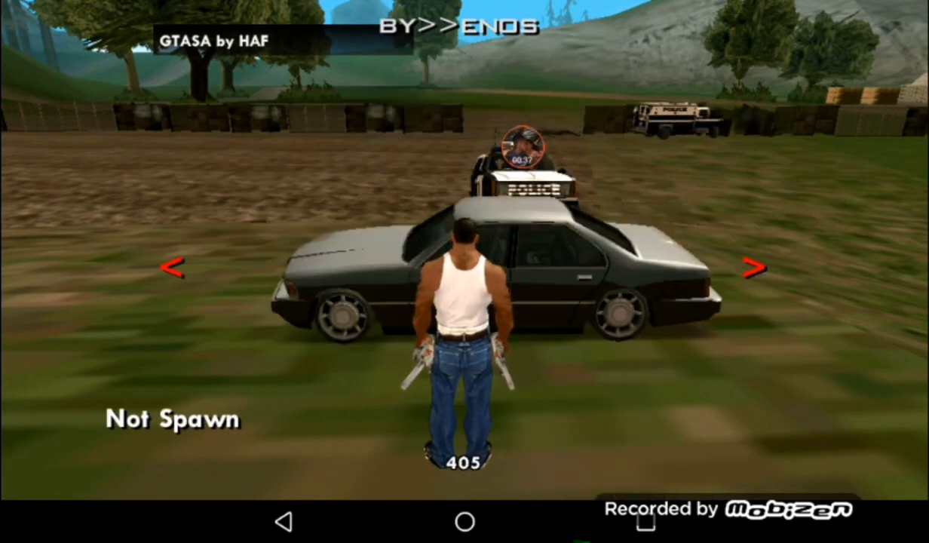
pyautogui.click(757, 265)
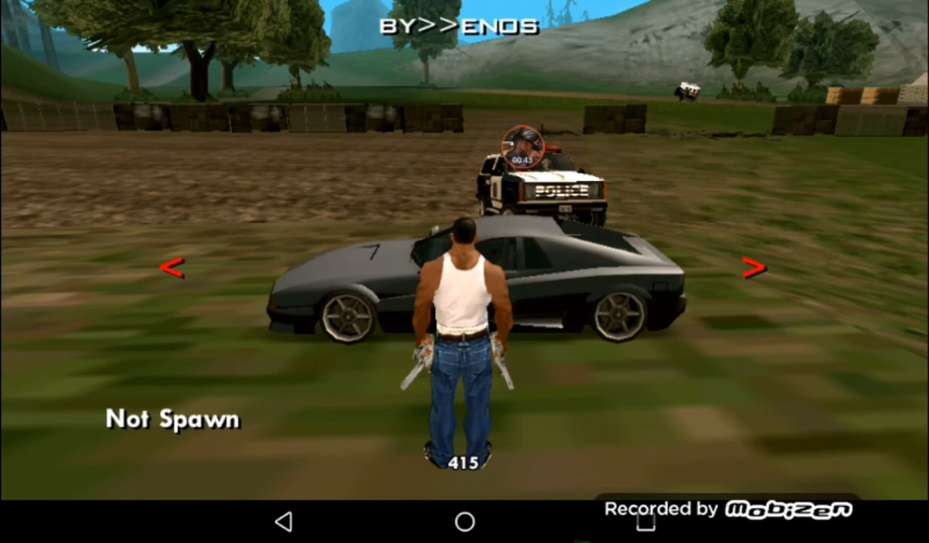
pyautogui.click(756, 269)
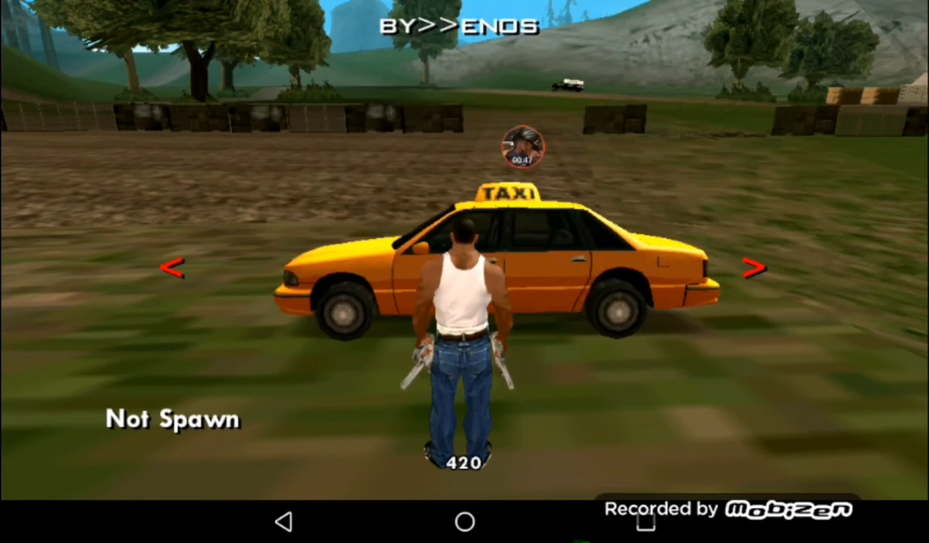
pyautogui.click(757, 269)
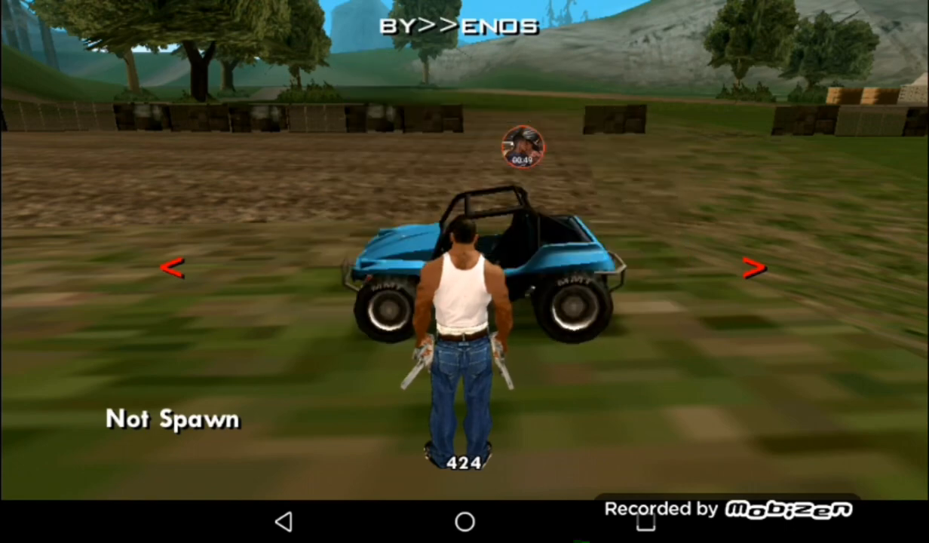
pyautogui.click(760, 268)
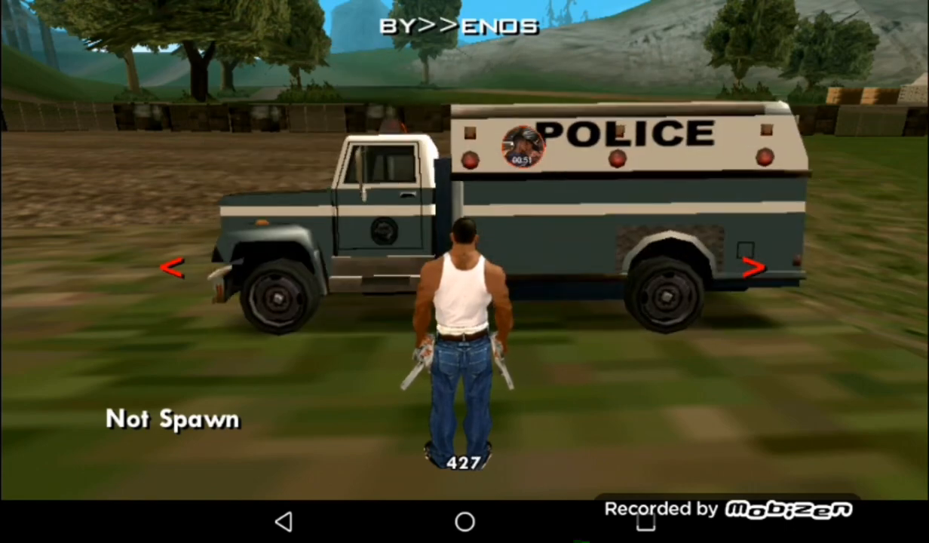
pyautogui.click(761, 268)
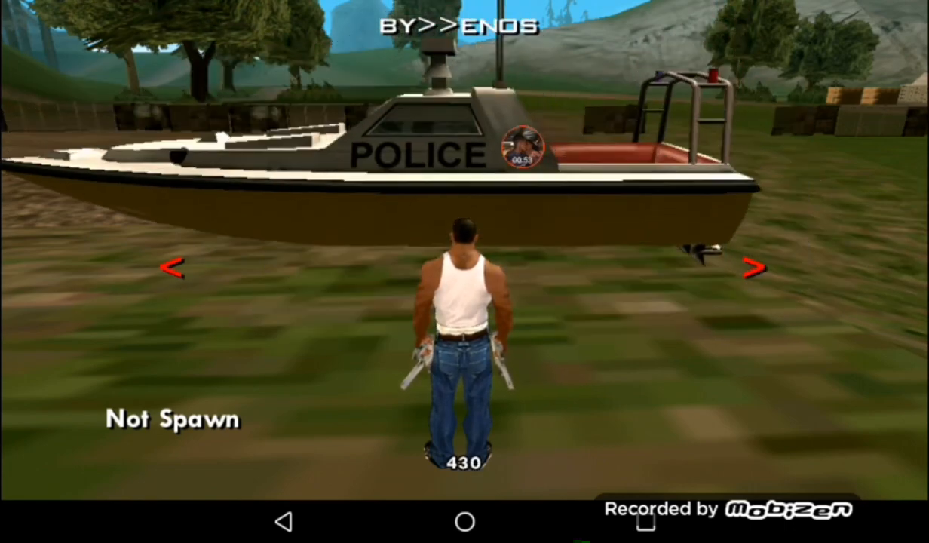
pyautogui.click(756, 268)
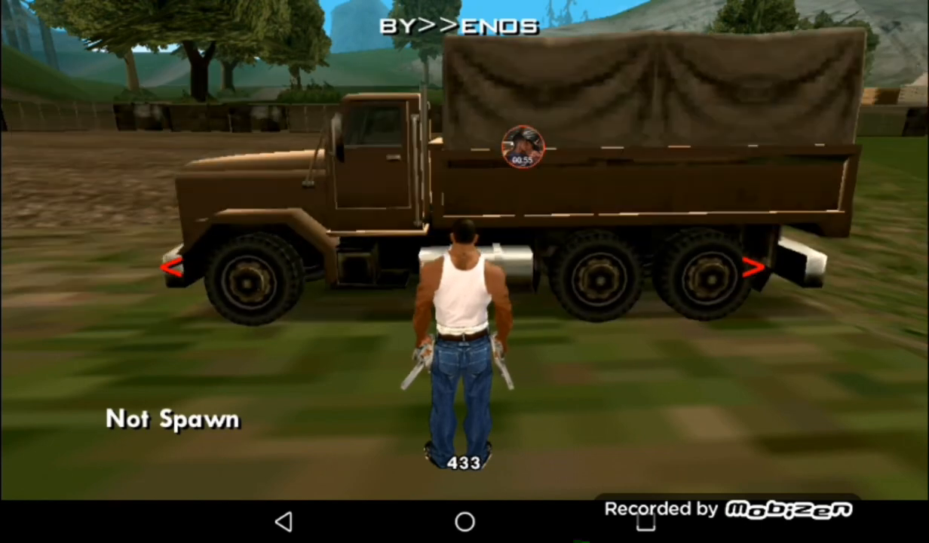
pyautogui.click(757, 267)
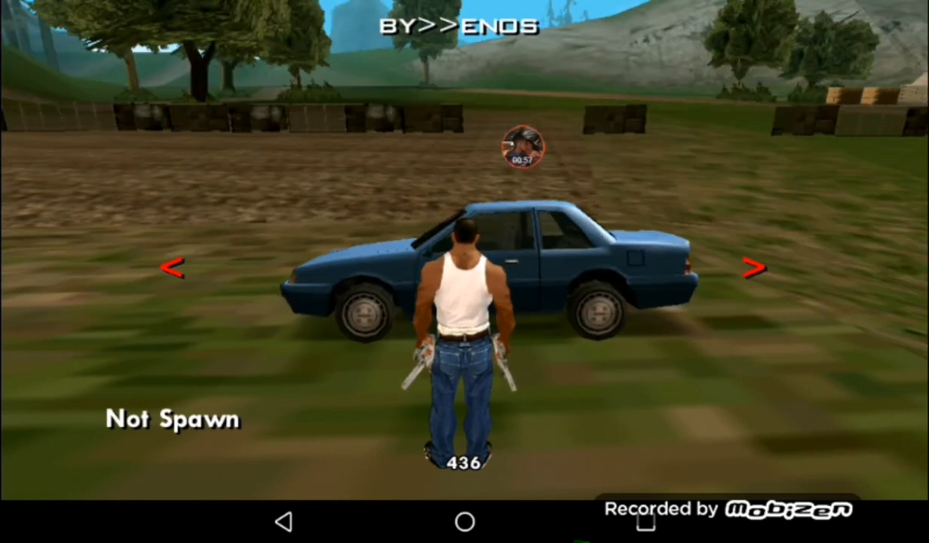
pyautogui.click(760, 268)
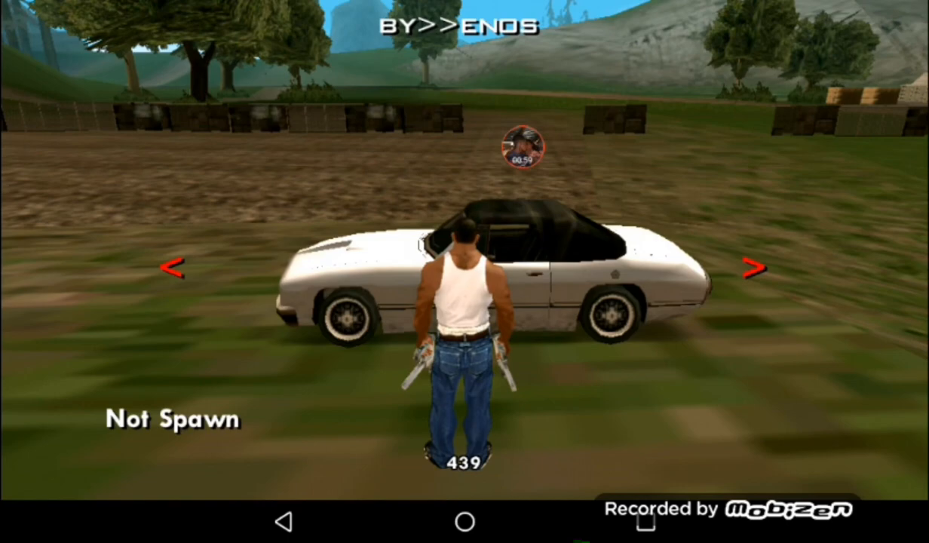
pyautogui.click(757, 267)
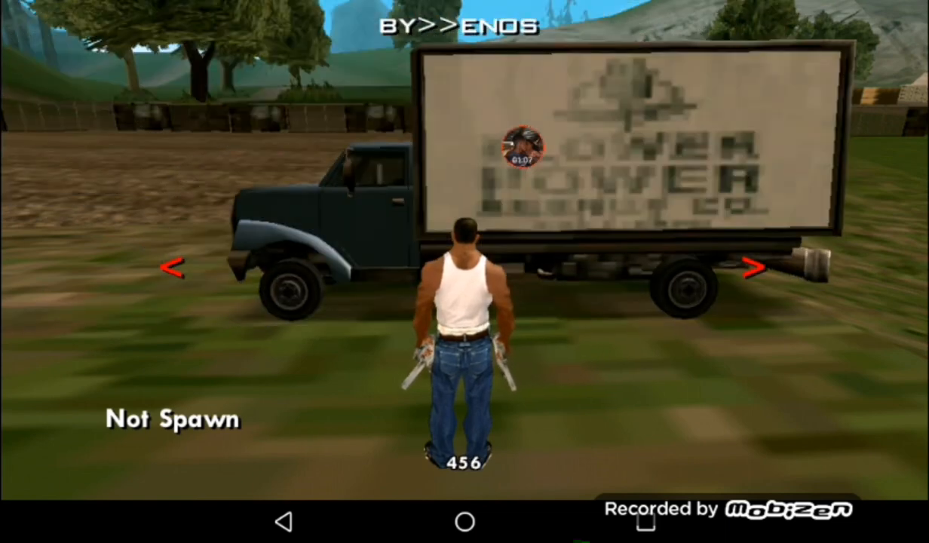
pyautogui.click(755, 267)
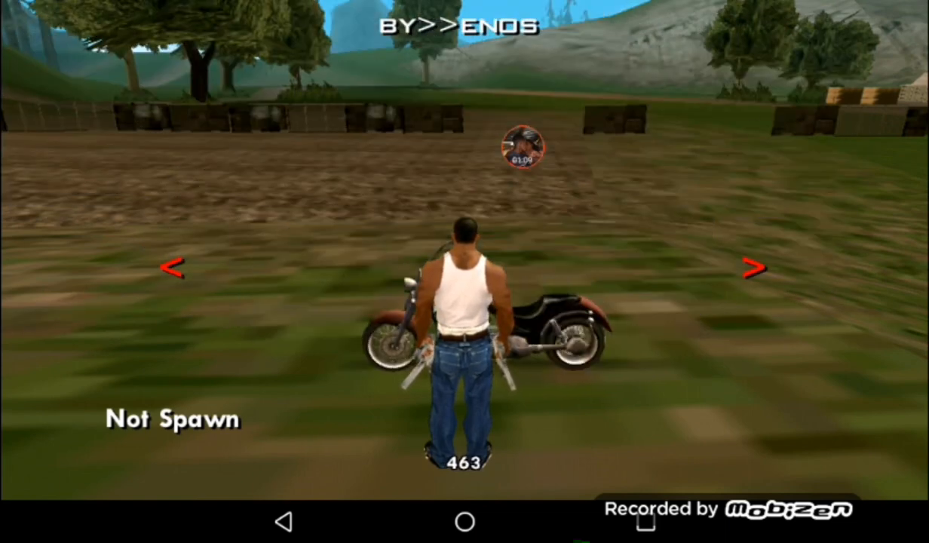